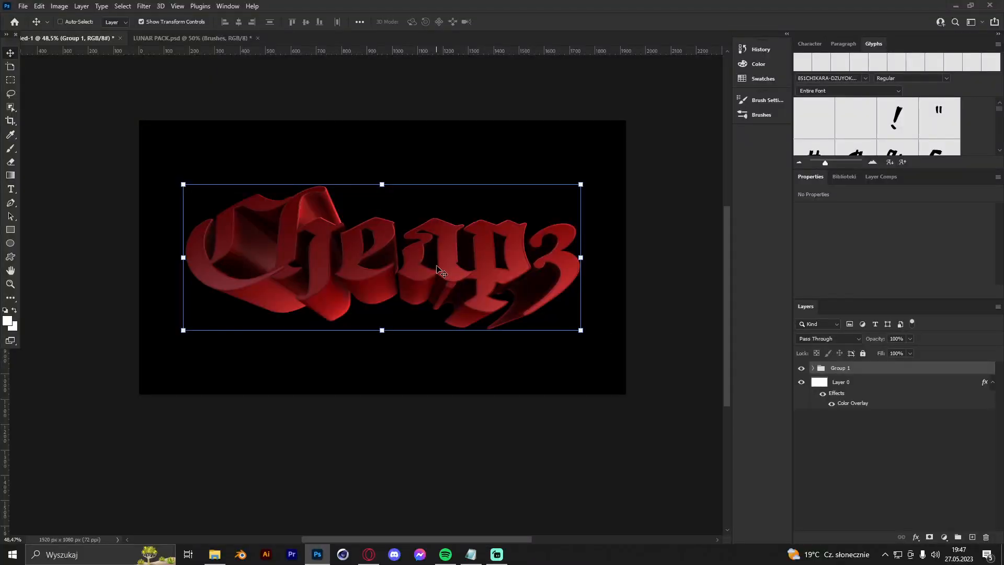
pyautogui.moveTo(383, 249)
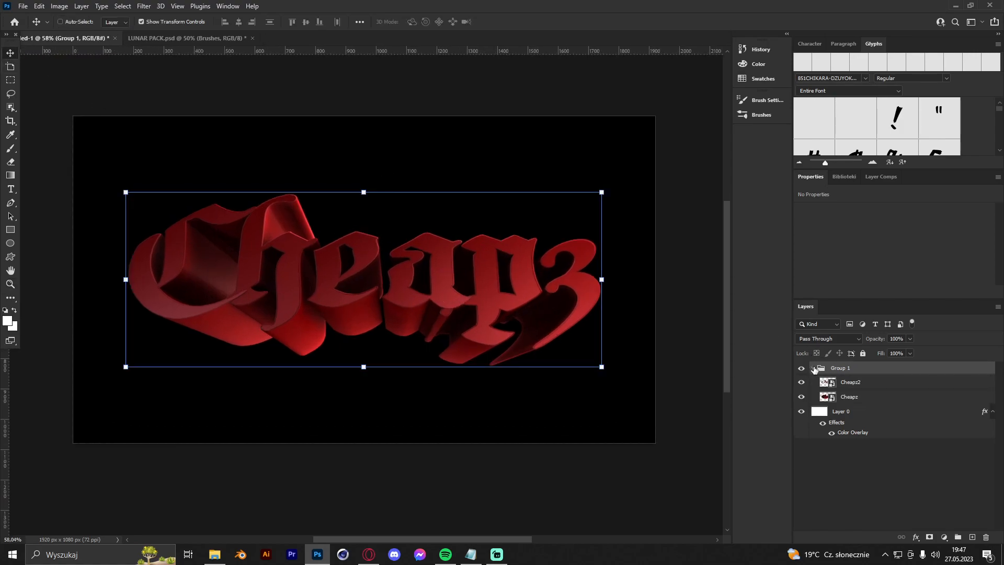
# Step: Select the Cheapz text layer in Group 1 and hide the Cheapz2 copy above it
pyautogui.click(849, 397)
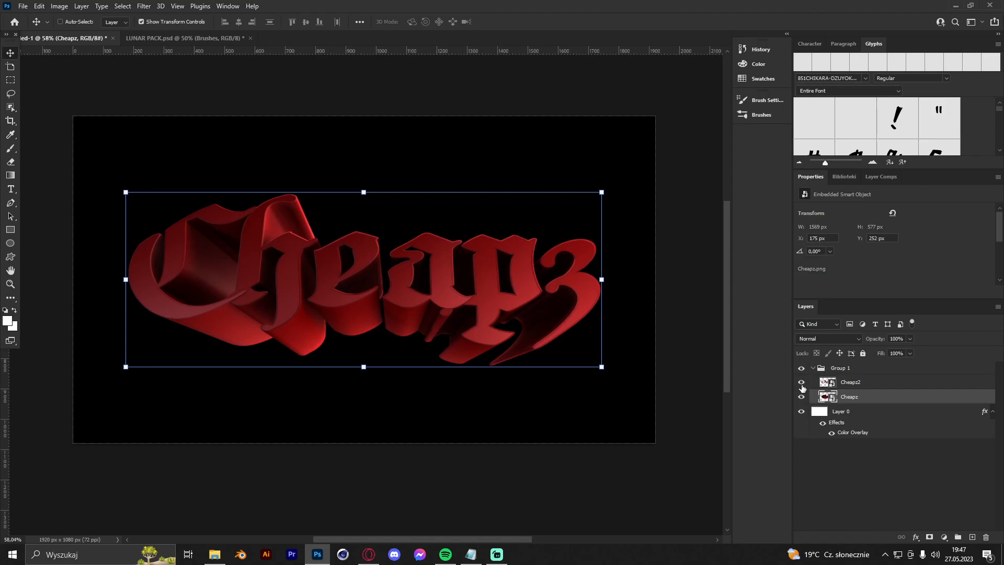
pyautogui.click(801, 383)
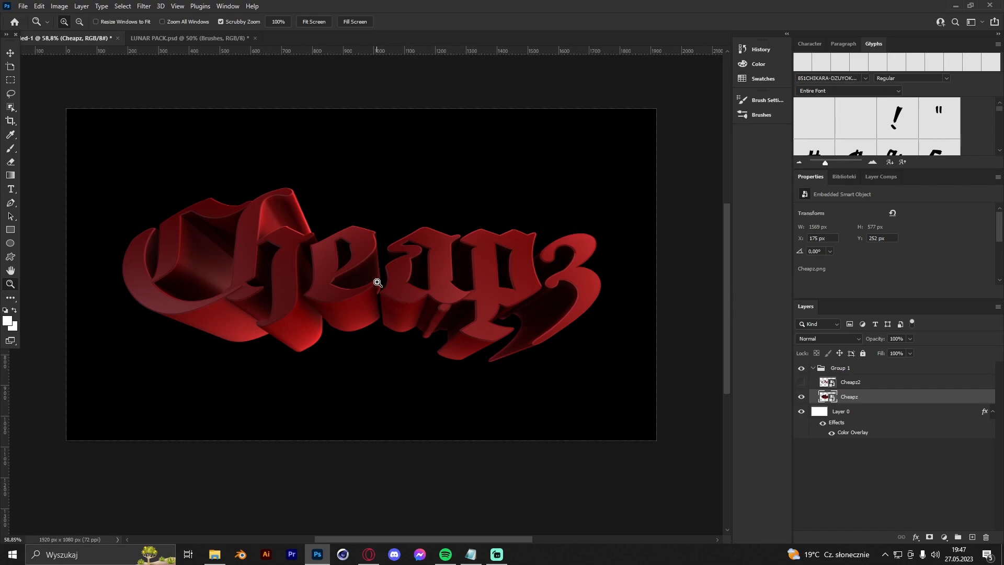
pyautogui.moveTo(395, 283)
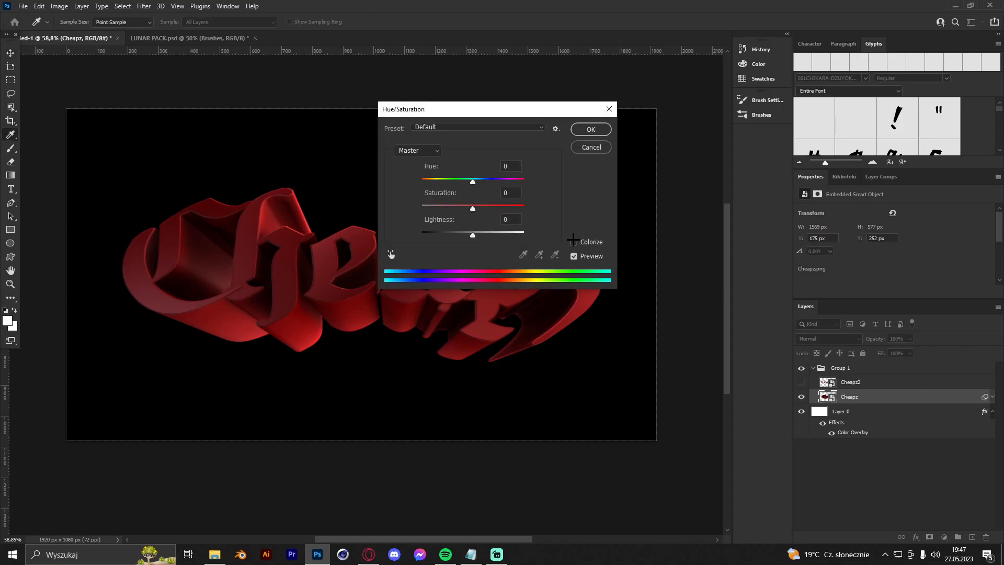
# Step: Colorize the text with Hue 37, Saturation 22, Lightness +78 for a pale cream tint
pyautogui.click(574, 242)
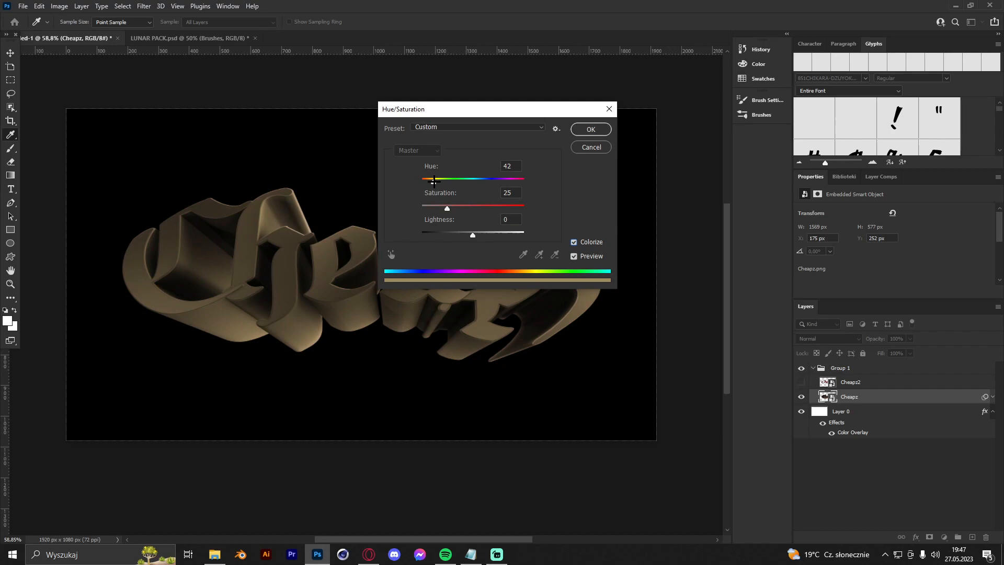
pyautogui.moveTo(433, 179); pyautogui.dragTo(429, 179)
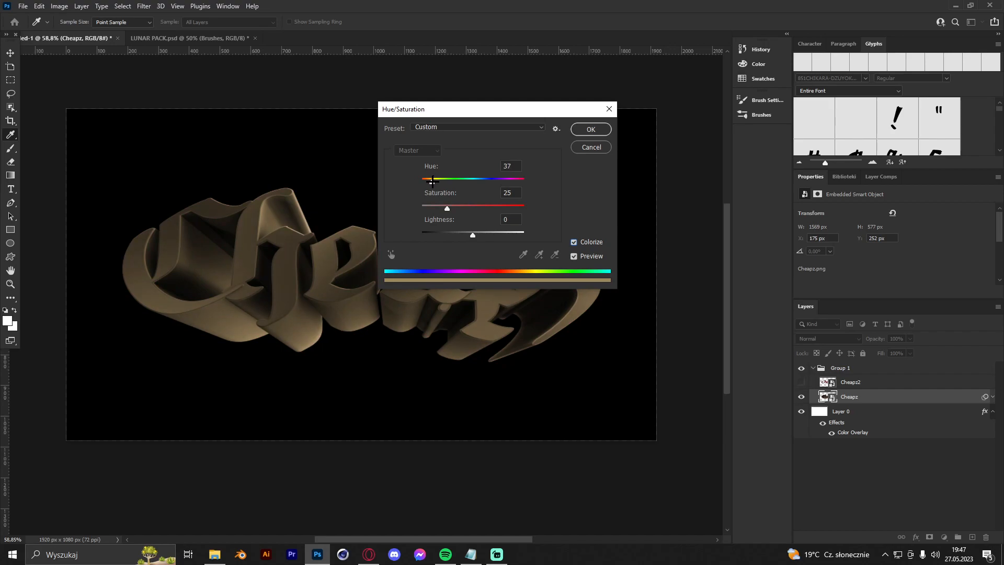
pyautogui.moveTo(446, 207); pyautogui.dragTo(492, 207)
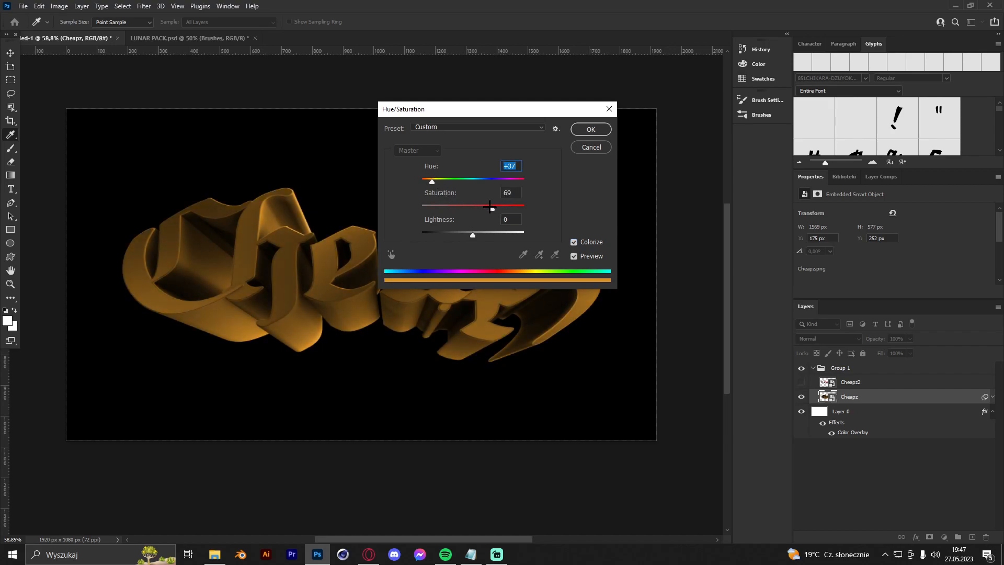
pyautogui.moveTo(491, 206); pyautogui.dragTo(480, 206)
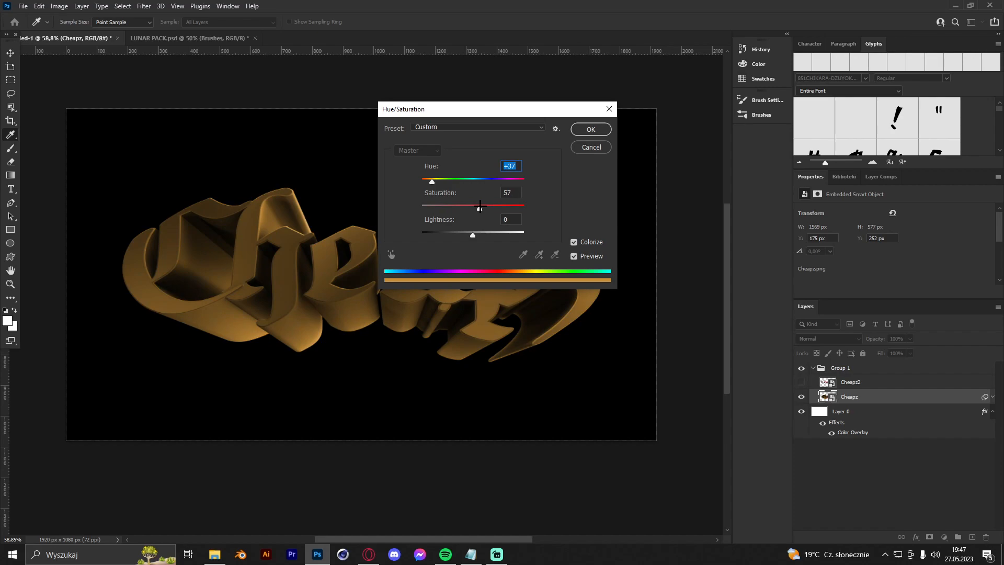
pyautogui.moveTo(472, 234); pyautogui.dragTo(507, 235)
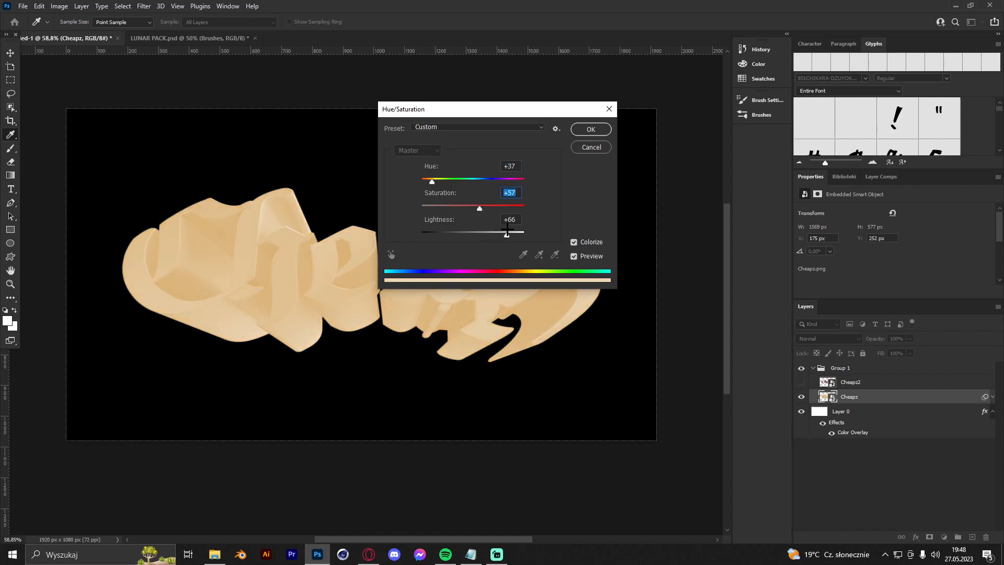
pyautogui.moveTo(479, 208); pyautogui.dragTo(438, 208)
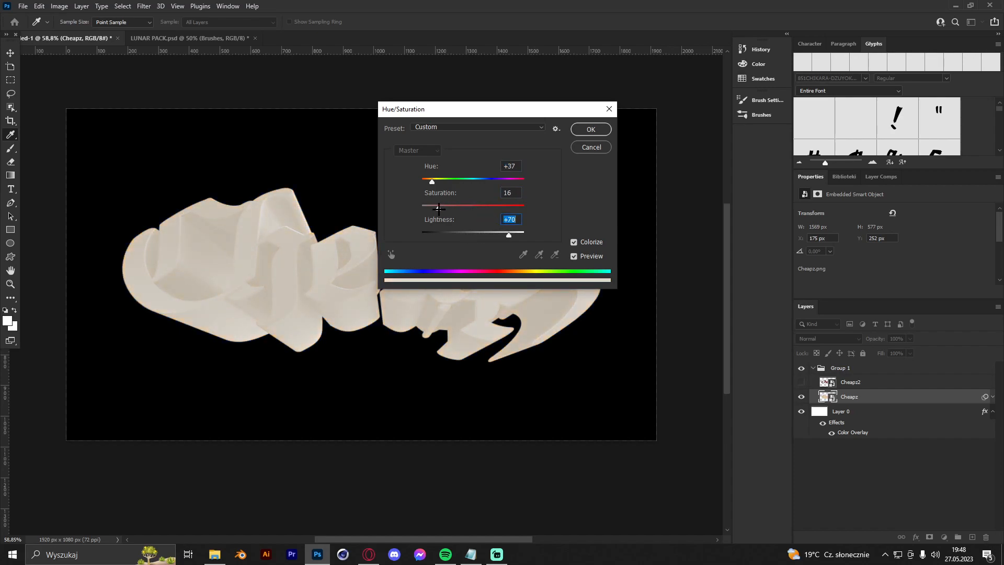
pyautogui.moveTo(438, 206); pyautogui.dragTo(442, 206)
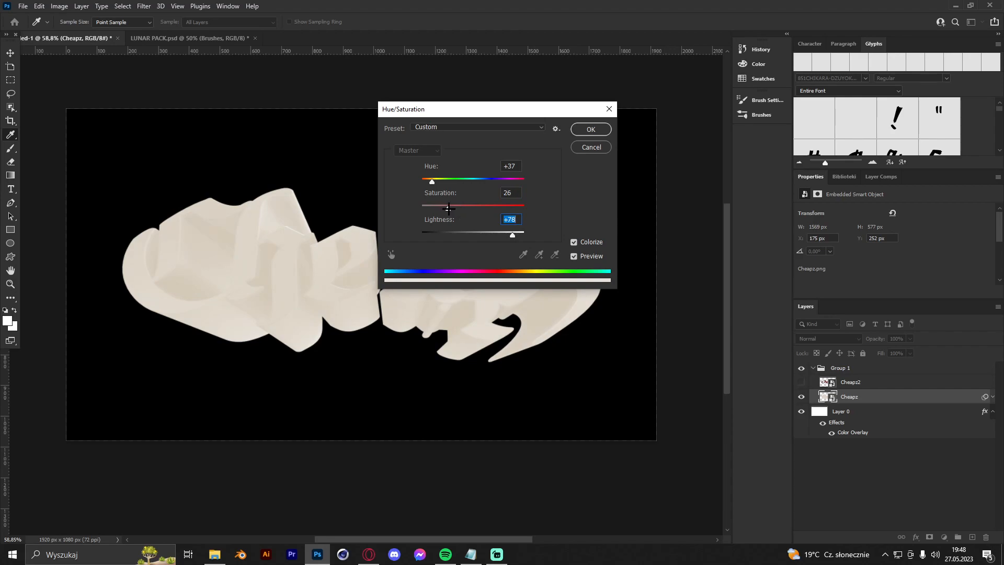
pyautogui.moveTo(448, 206); pyautogui.dragTo(443, 206)
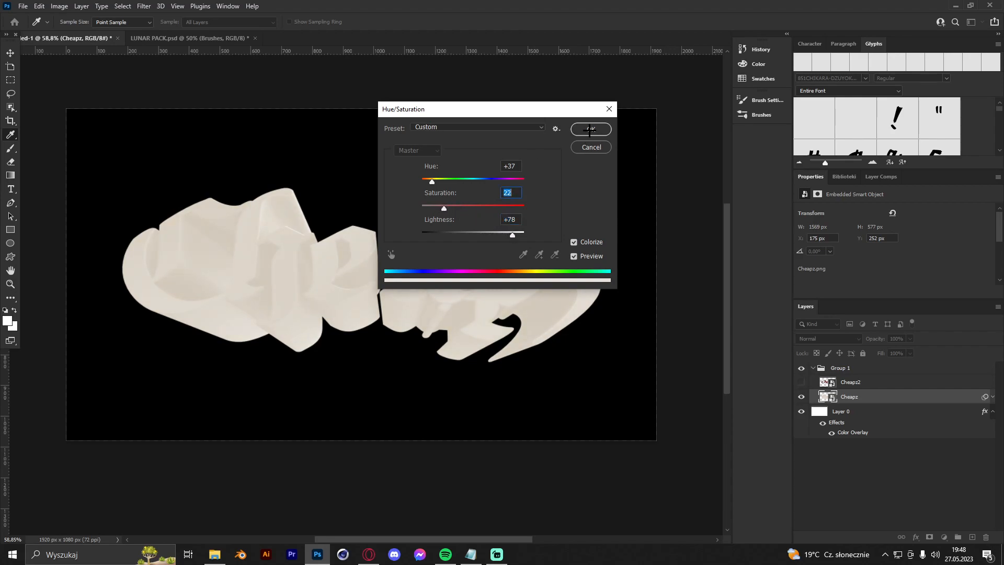
pyautogui.click(590, 129)
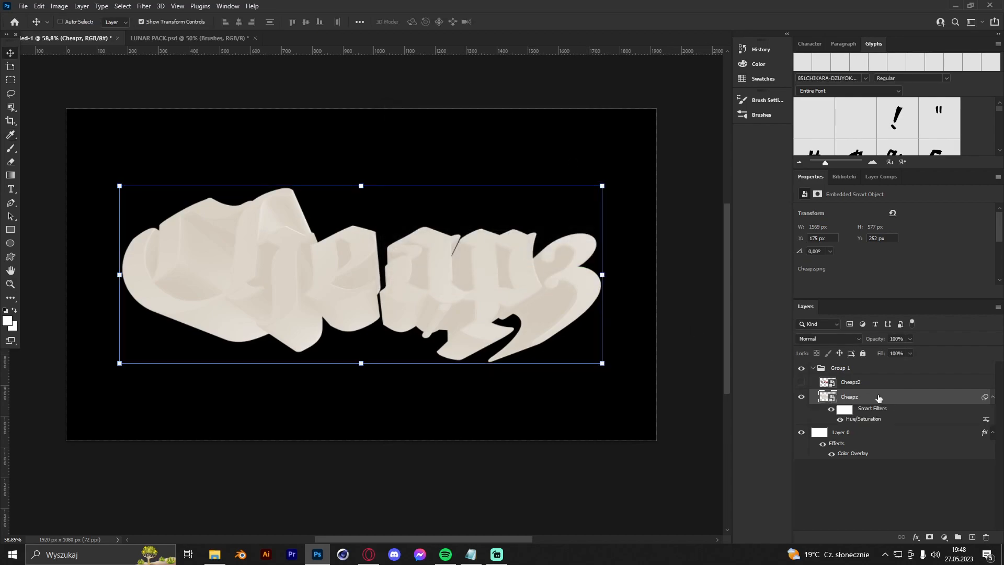
# Step: Add a dark brown Satin effect to Cheapz with Distance 57, Size 92 and raised opacity
pyautogui.doubleClick(849, 397)
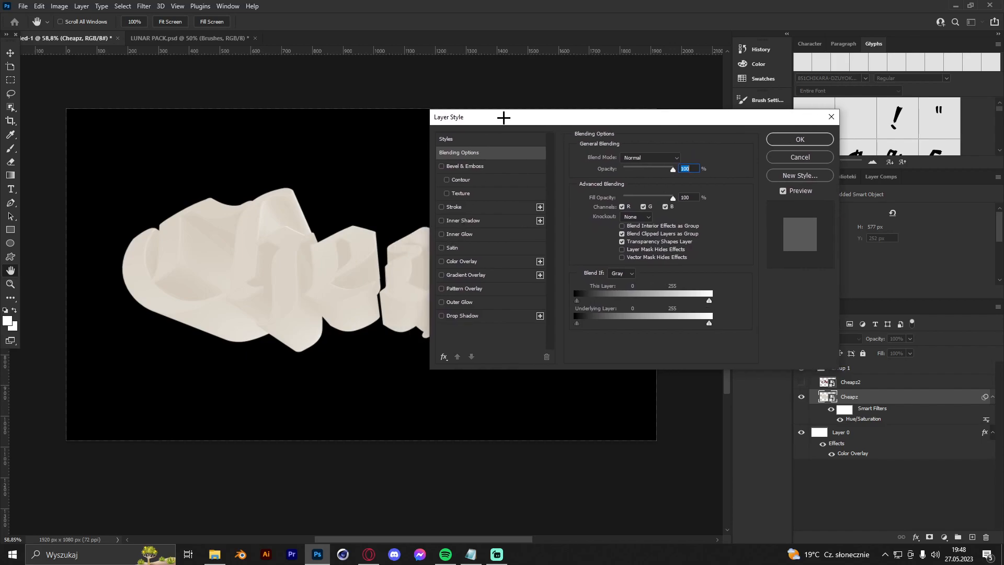
pyautogui.click(442, 249)
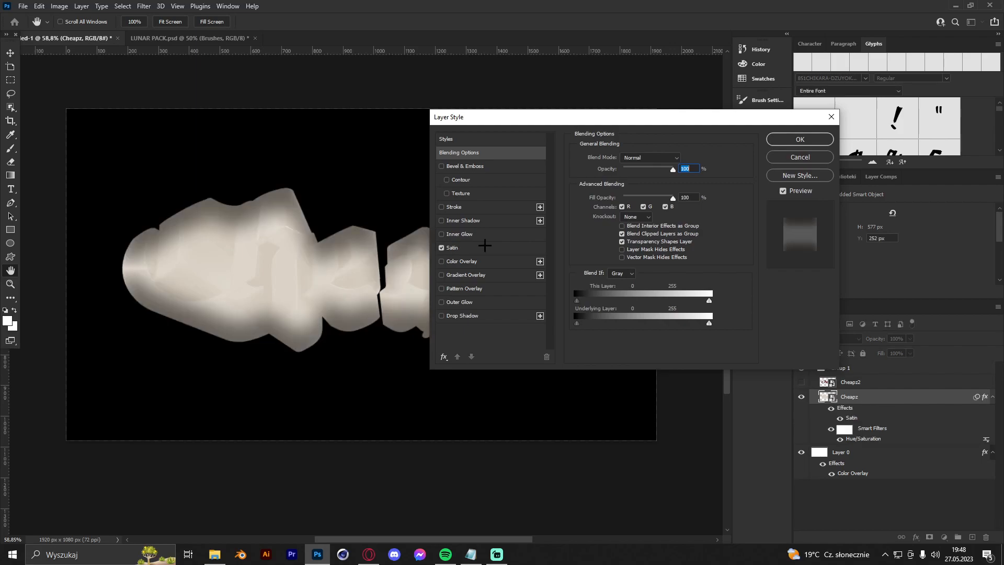
pyautogui.click(451, 248)
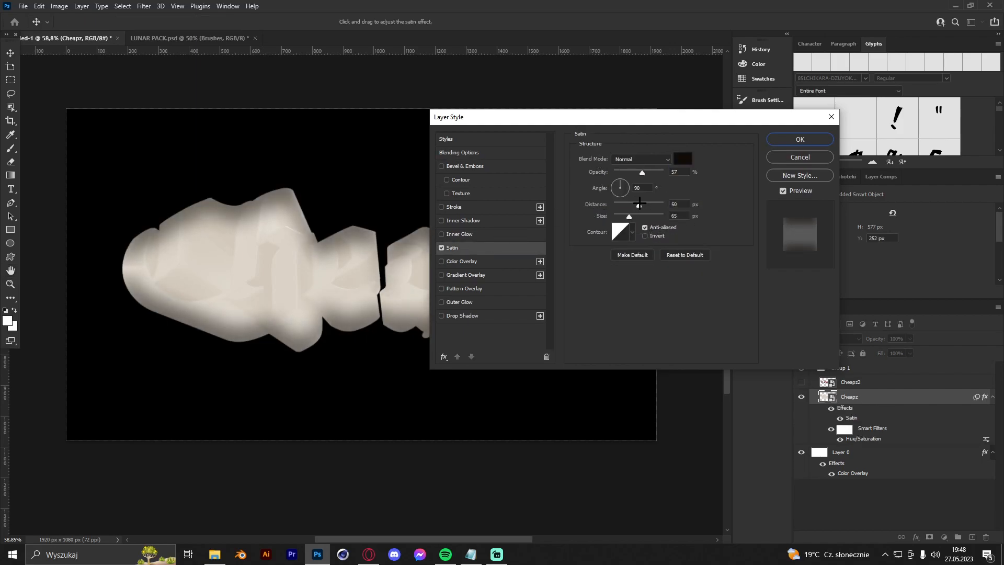
pyautogui.click(681, 159)
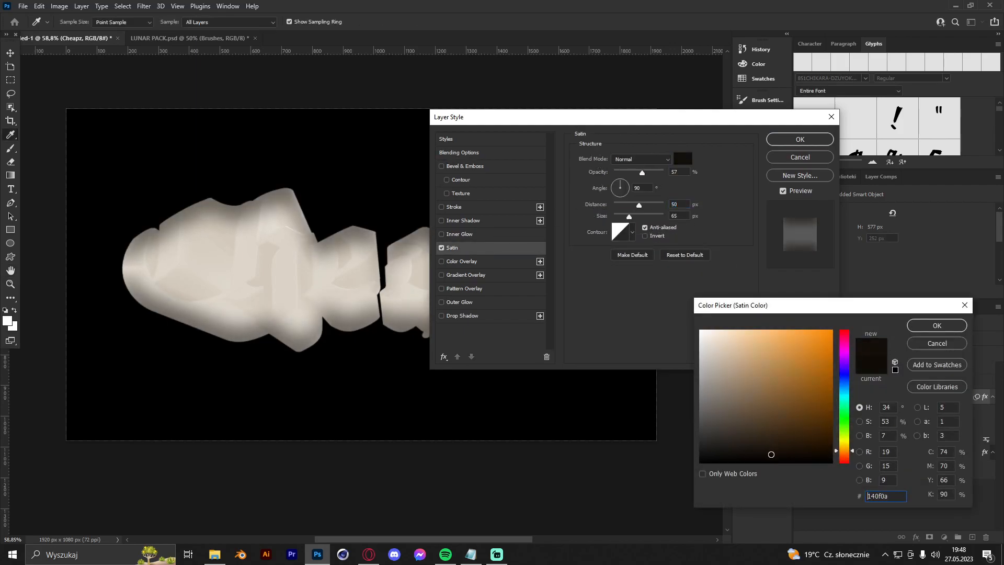
pyautogui.click(766, 453)
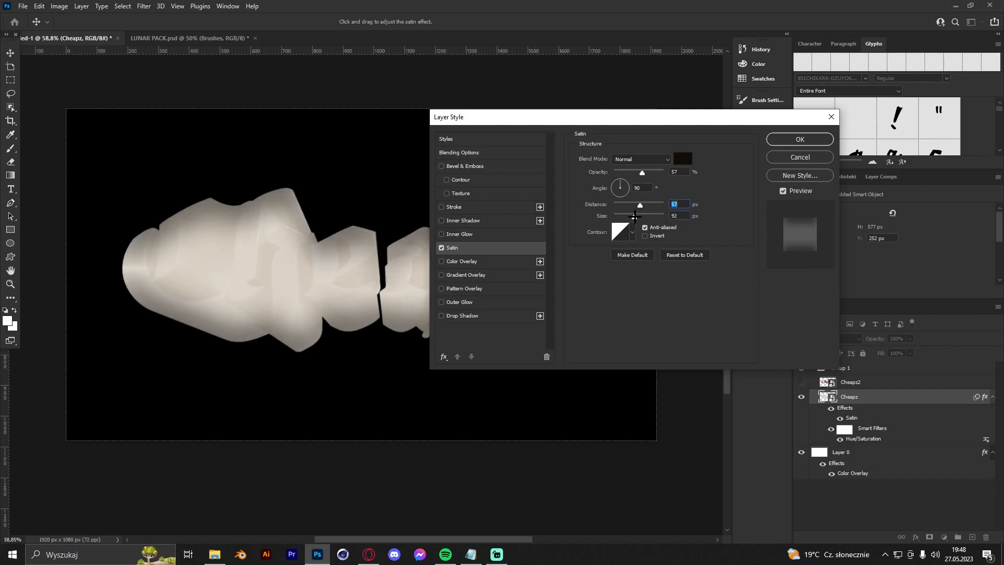
pyautogui.moveTo(641, 171); pyautogui.dragTo(651, 172)
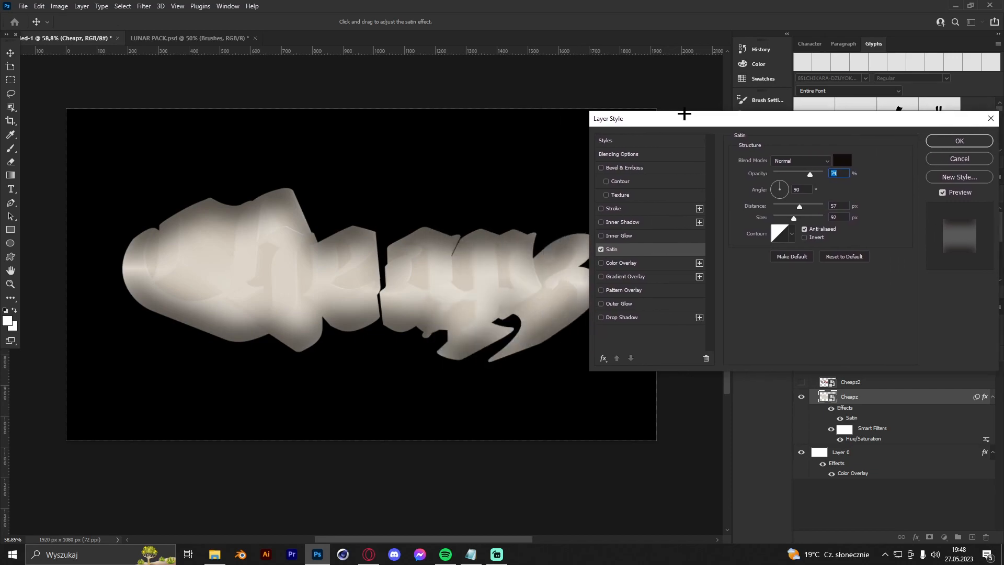
# Step: Add an inner Bevel & Emboss of Size 40 px, Depth 63 and Highlight opacity 43%
pyautogui.click(600, 167)
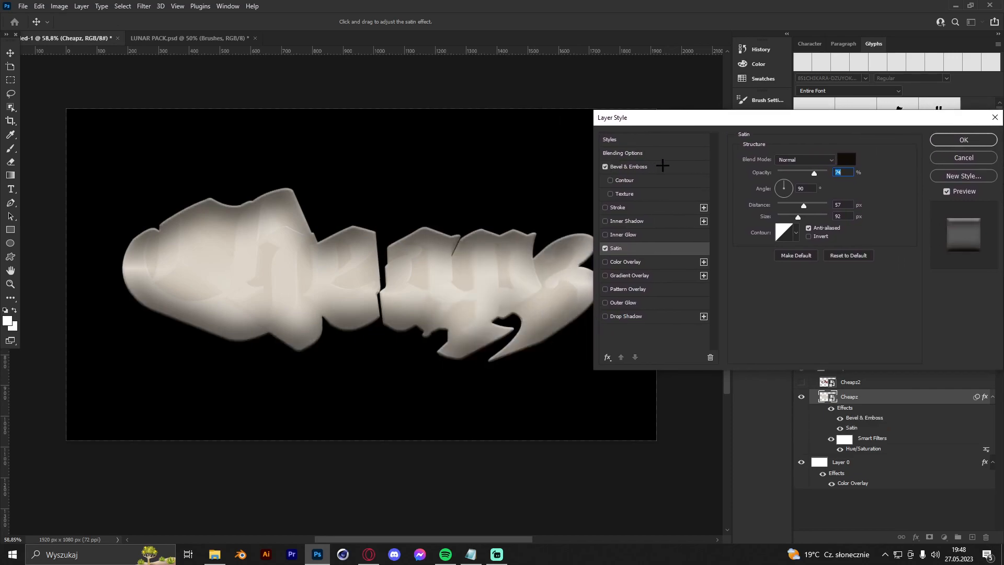
pyautogui.click(628, 166)
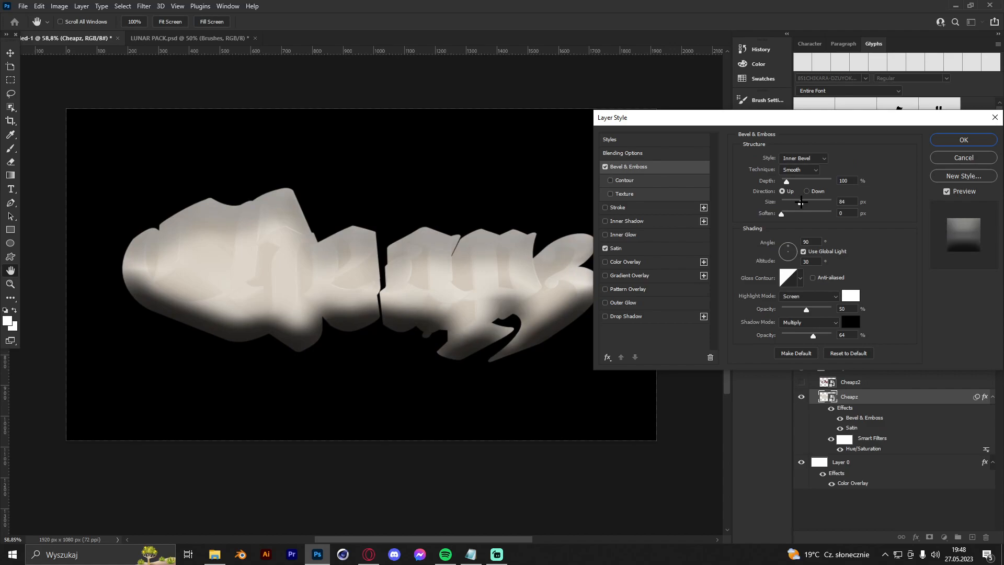
pyautogui.moveTo(800, 202); pyautogui.dragTo(790, 202)
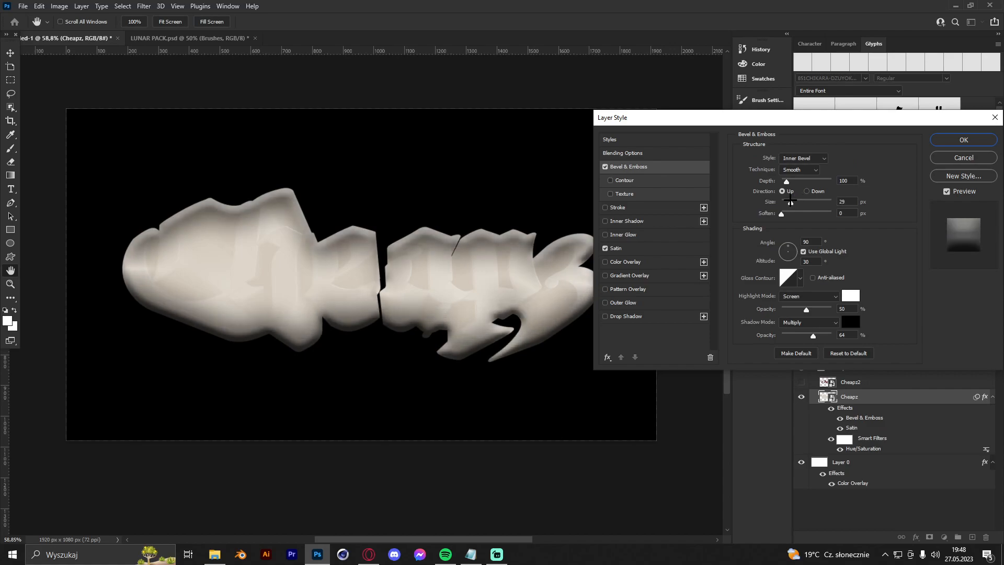
pyautogui.moveTo(790, 202); pyautogui.dragTo(786, 201)
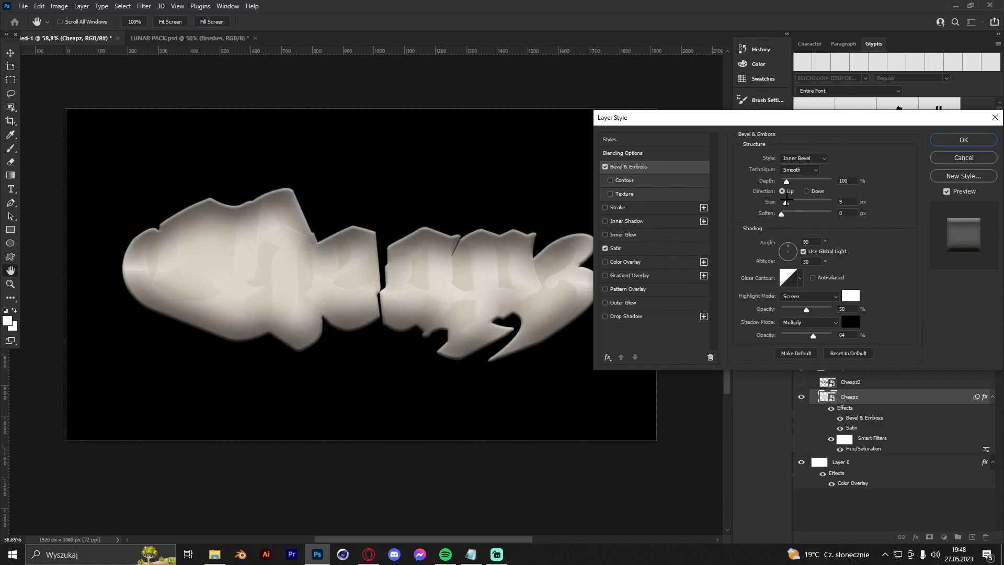
pyautogui.write('40')
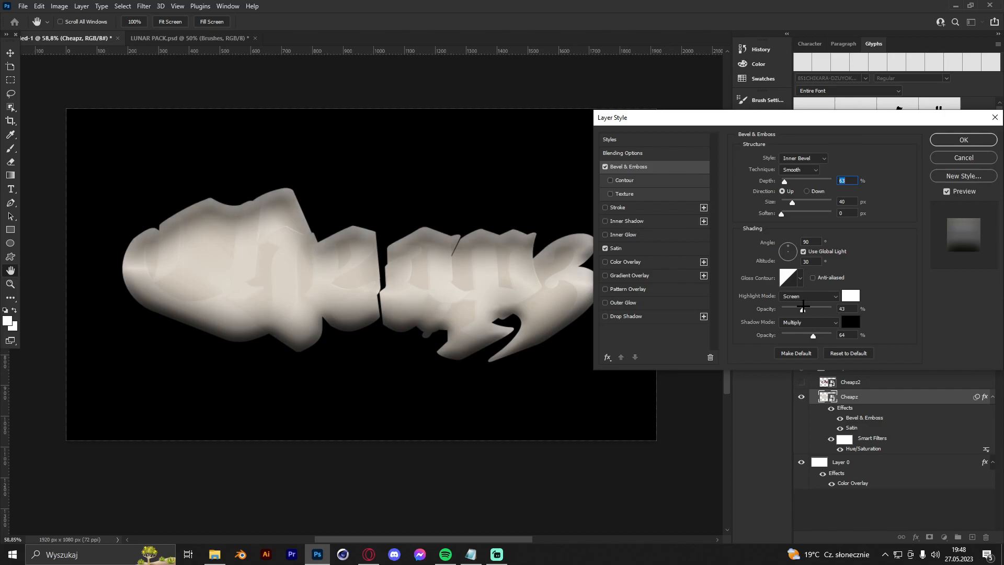
pyautogui.moveTo(800, 309); pyautogui.dragTo(806, 309)
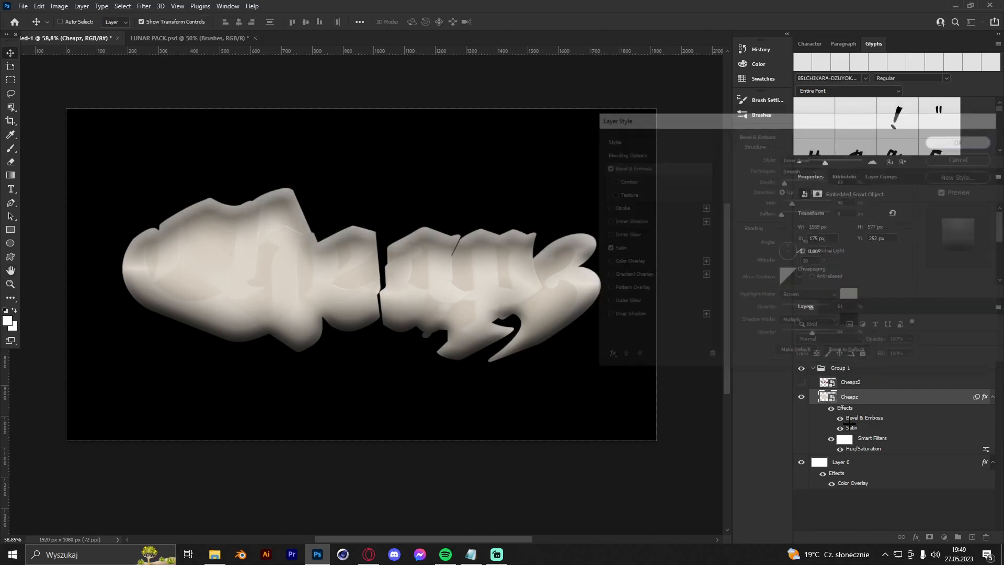
# Step: Convert Cheapz copy to a smart object and apply the Chrome sketch filter (Detail 8, Smoothness 2)
pyautogui.rightClick(831, 397)
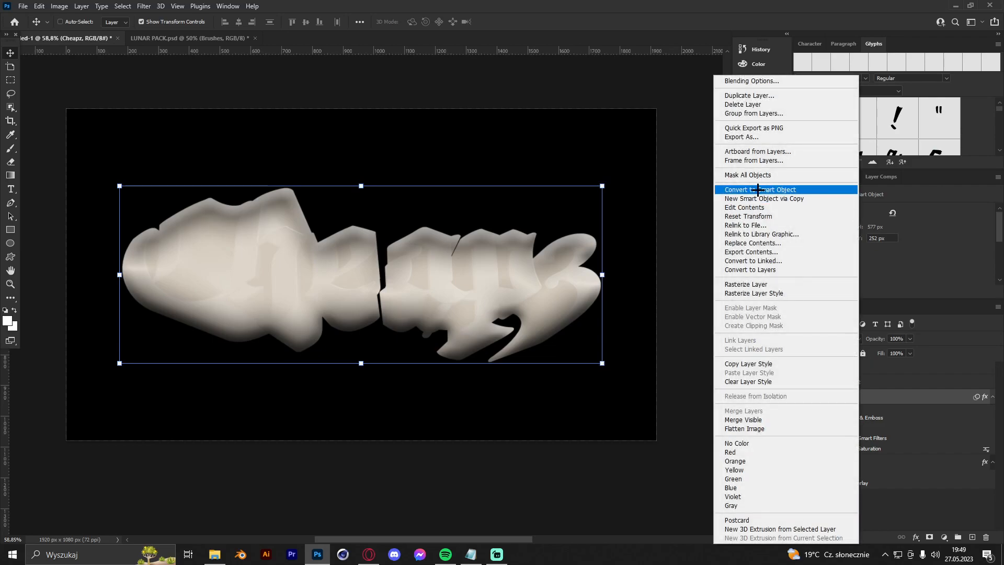
pyautogui.click(759, 190)
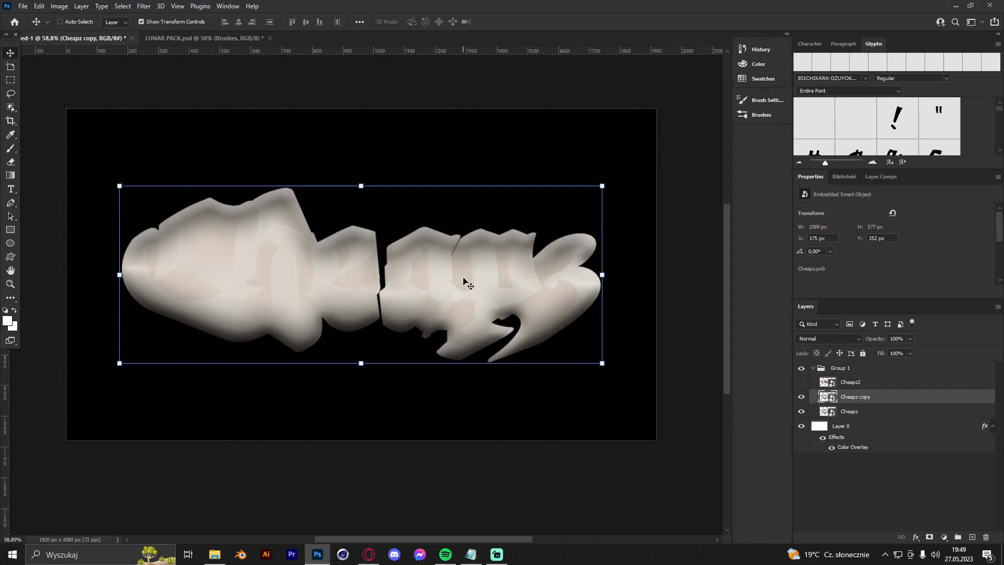
pyautogui.click(143, 7)
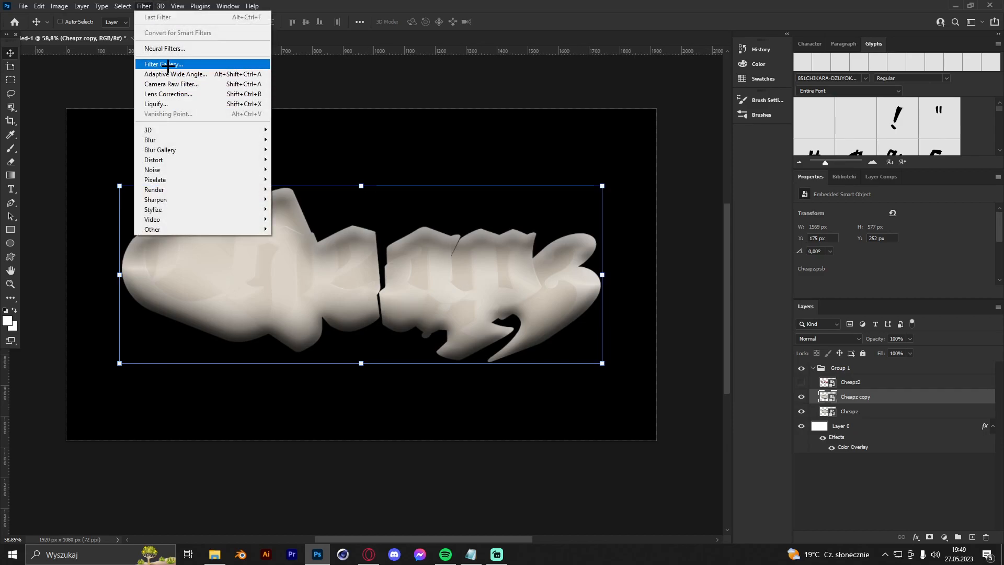
pyautogui.click(163, 63)
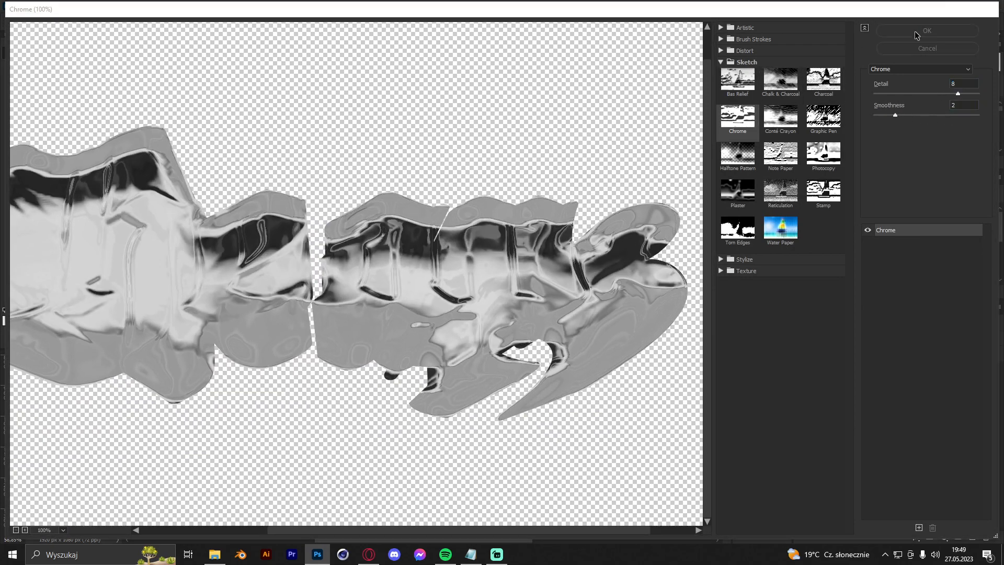
pyautogui.click(927, 30)
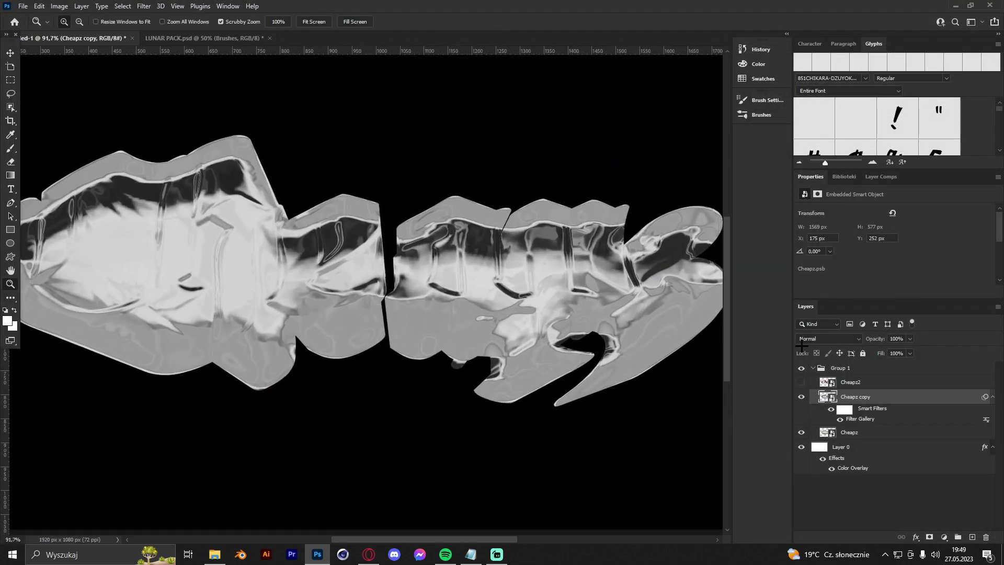
# Step: Blend Cheapz copy in Overlay mode, then show and select the red Cheapz2 layer
pyautogui.click(826, 338)
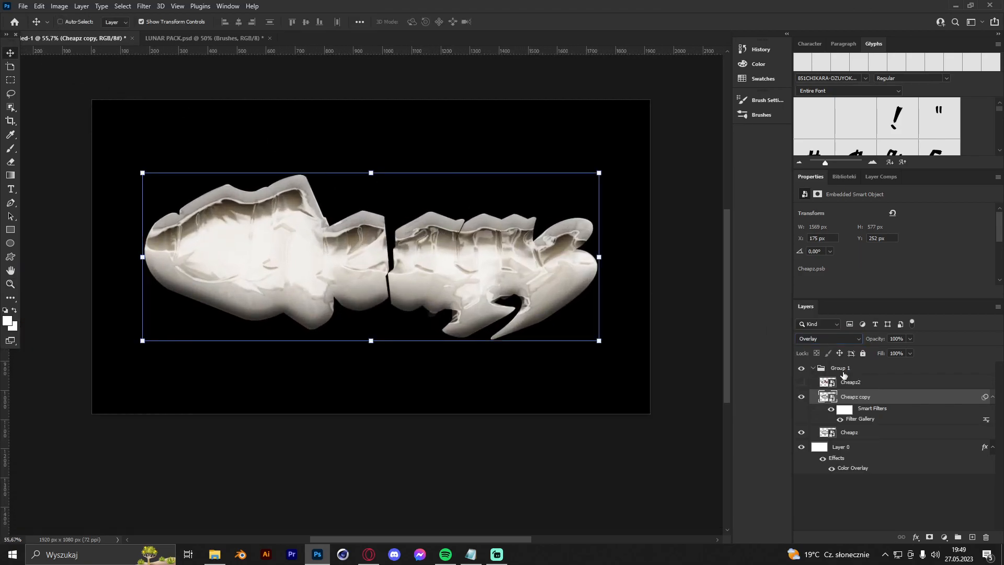
pyautogui.click(801, 381)
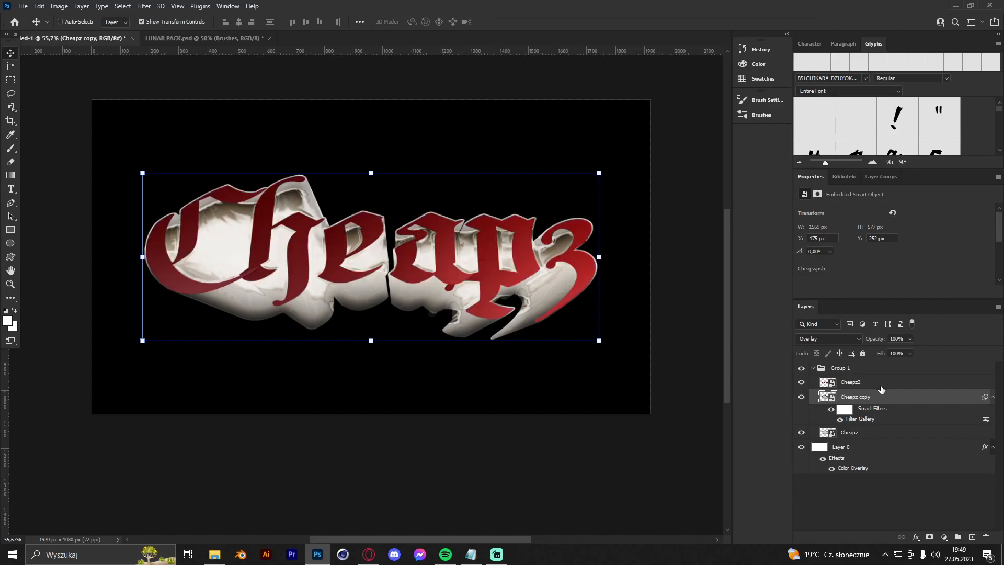
pyautogui.click(850, 381)
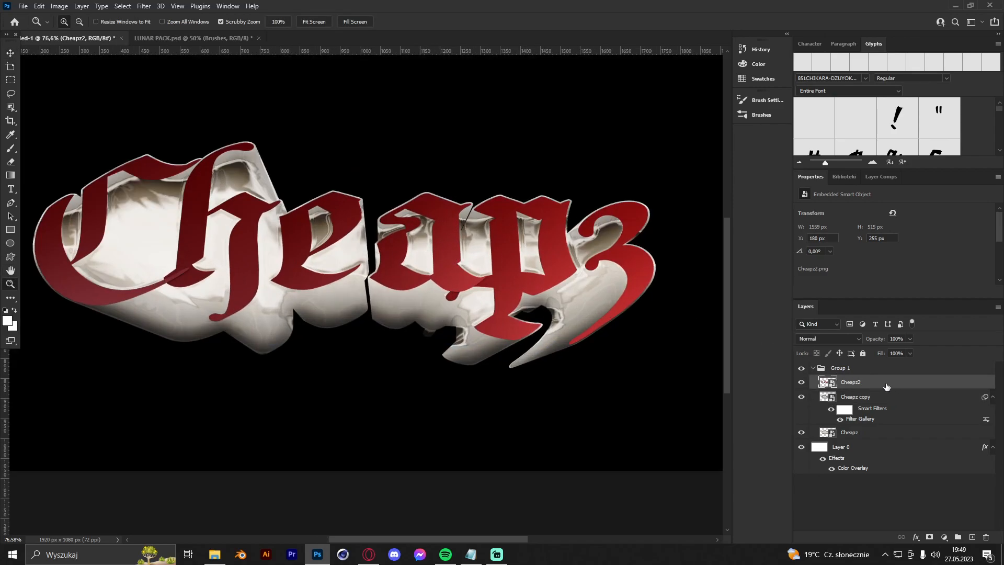
# Step: Give Cheapz2 an orange Color Overlay at 100% Normal, turning the lettering solid orange
pyautogui.doubleClick(871, 382)
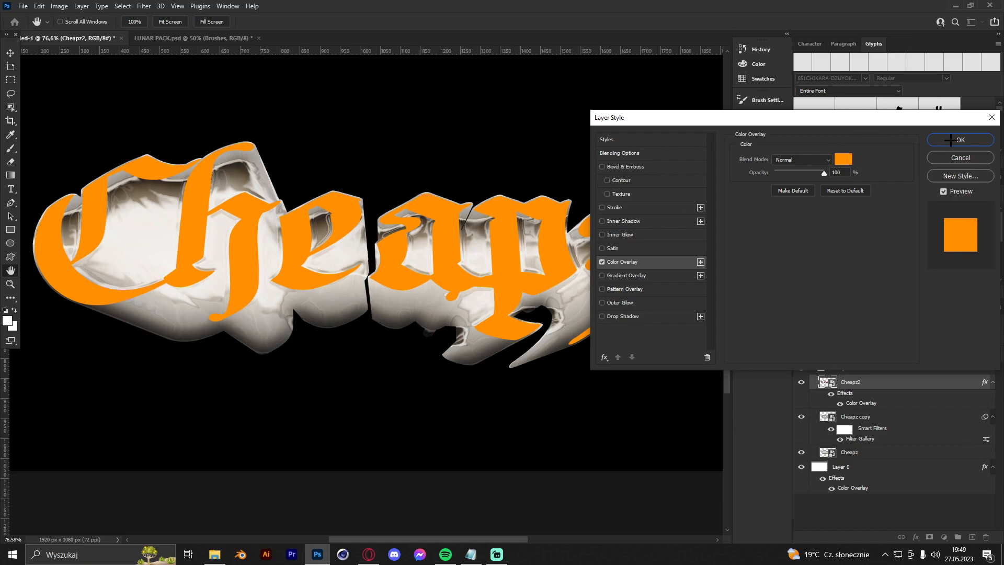
pyautogui.click(959, 139)
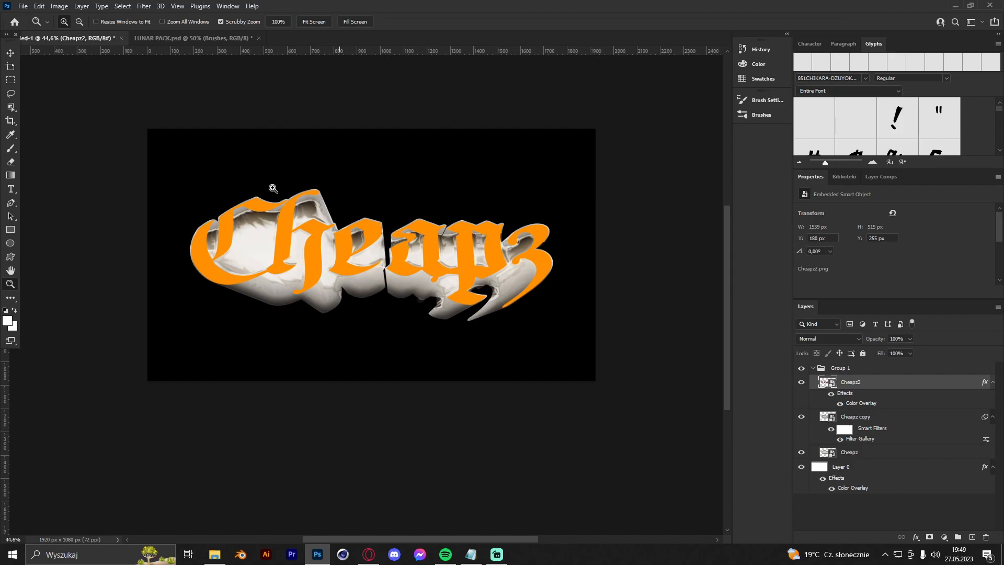
pyautogui.click(10, 67)
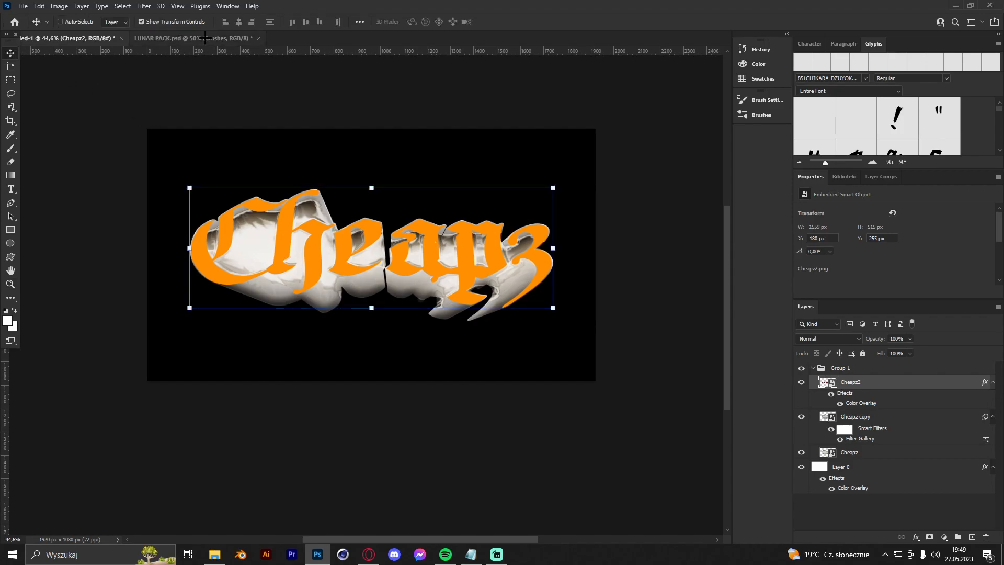
# Step: Browse the LUNAR PACK document's brush layers and bring a Lunar brush into Group 1
pyautogui.click(192, 38)
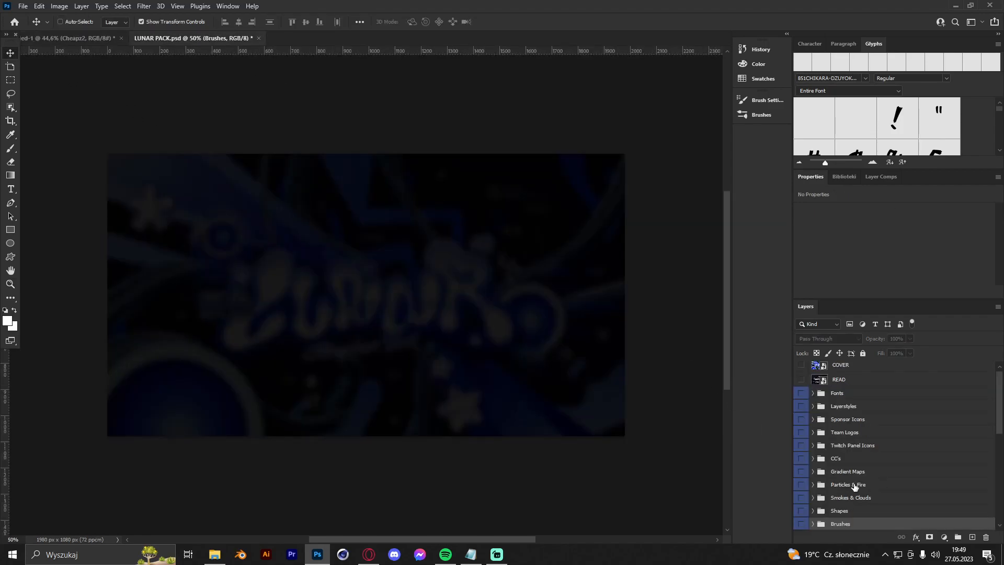
pyautogui.click(801, 365)
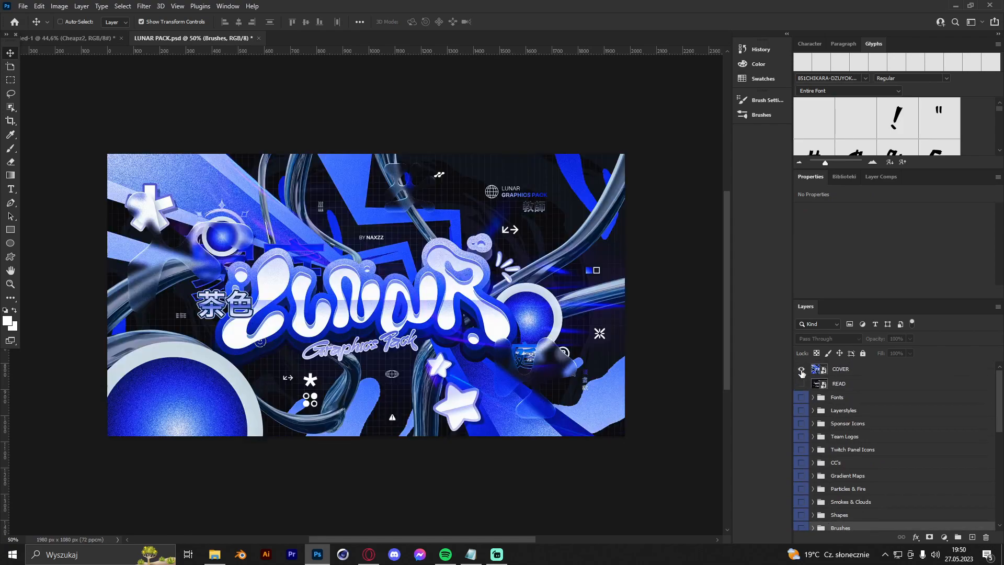
pyautogui.moveTo(801, 371)
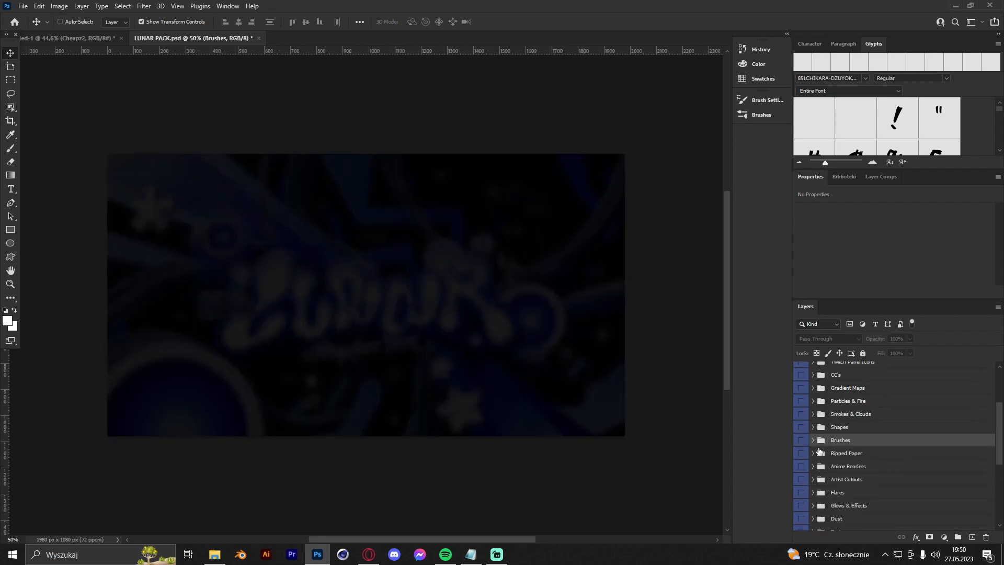
pyautogui.scroll(-3)
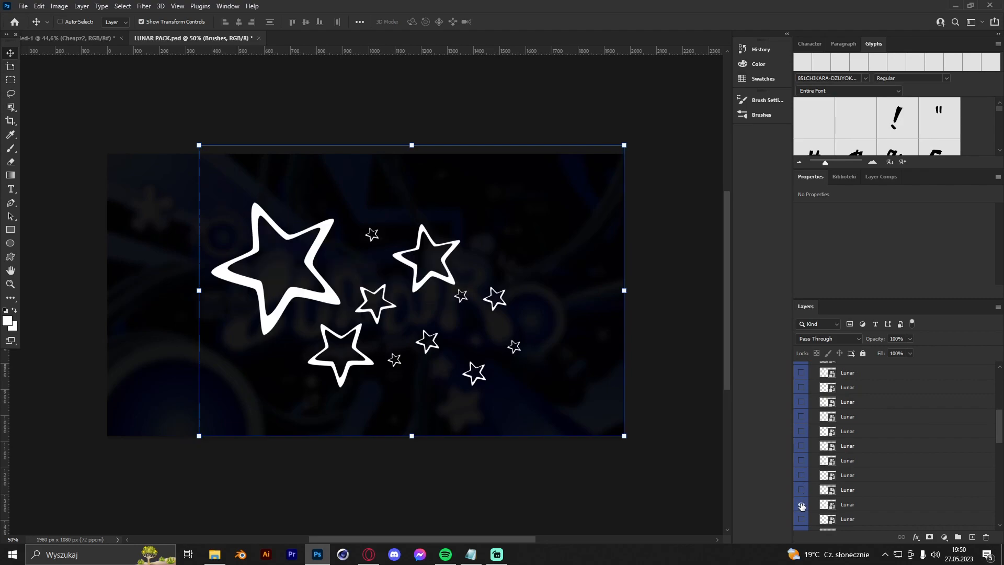
pyautogui.click(800, 489)
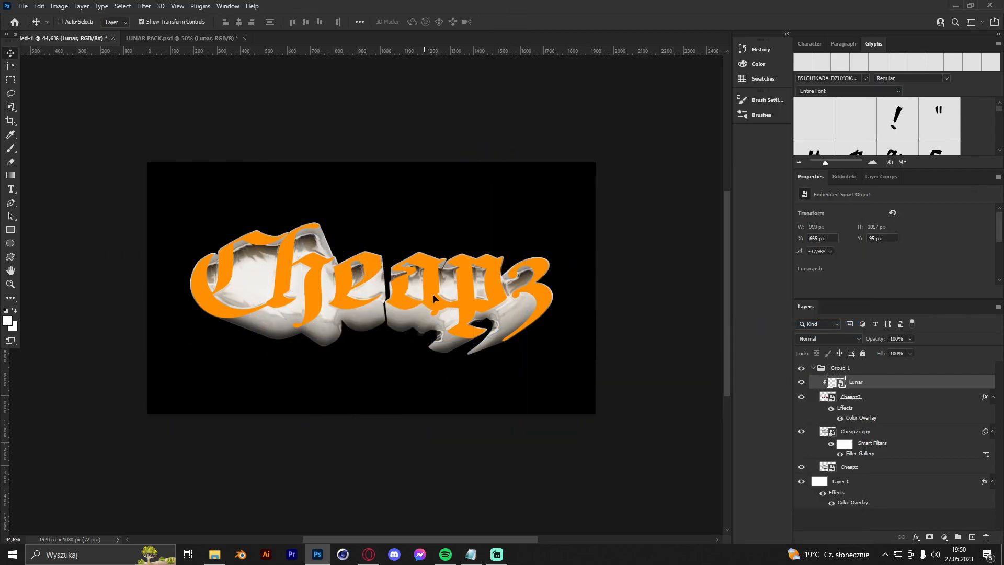
# Step: Give the Lunar brush layer a dark Color Overlay and duplicate it over the lettering
pyautogui.click(851, 396)
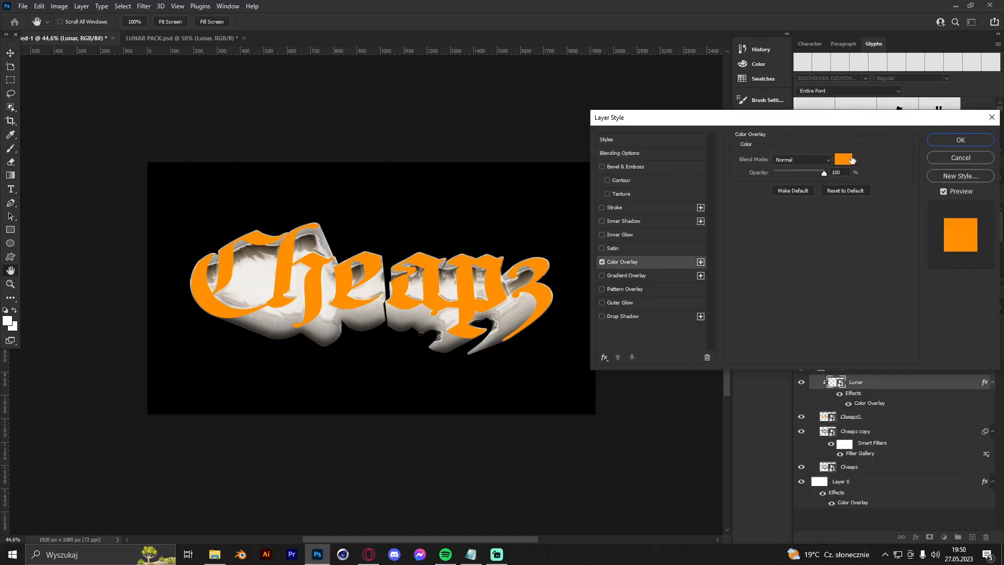
pyautogui.click(843, 159)
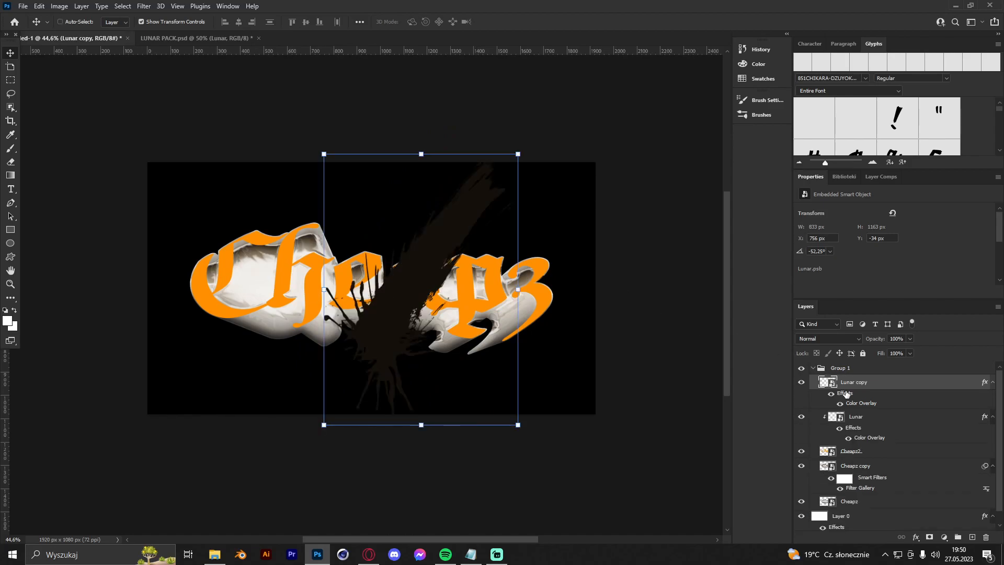
# Step: Place Lunar copy beneath the original and move its dark splash over the left letters
pyautogui.moveTo(416, 289); pyautogui.dragTo(262, 288)
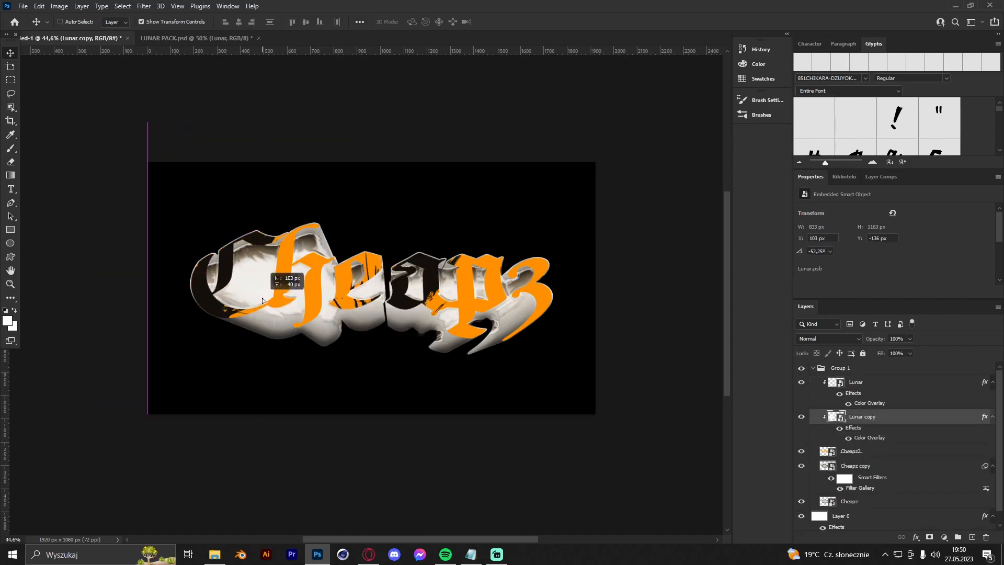
pyautogui.moveTo(262, 301); pyautogui.dragTo(243, 259)
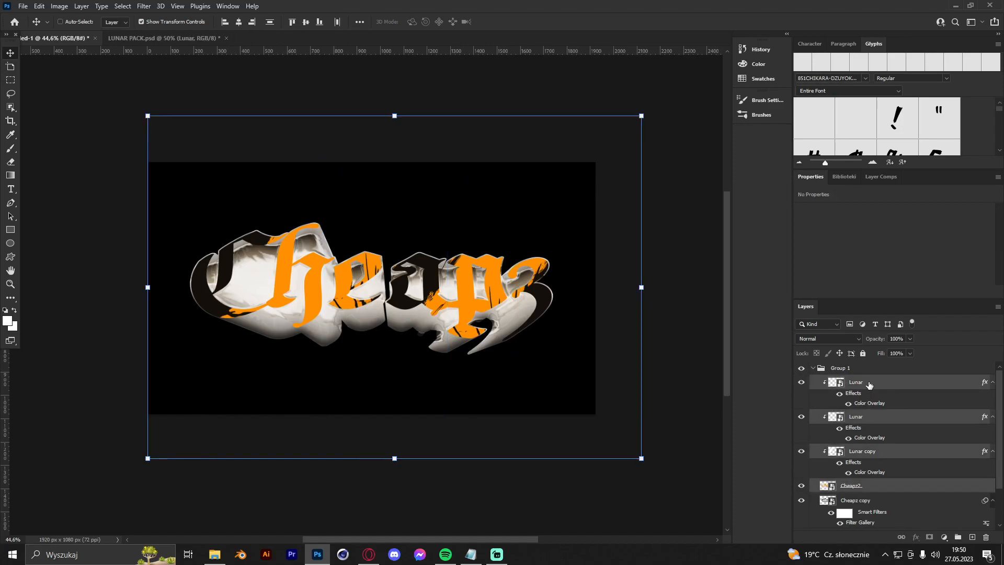
# Step: Convert the selected Lunar grunge layers and Cheapz2 into one smart object
pyautogui.rightClick(857, 383)
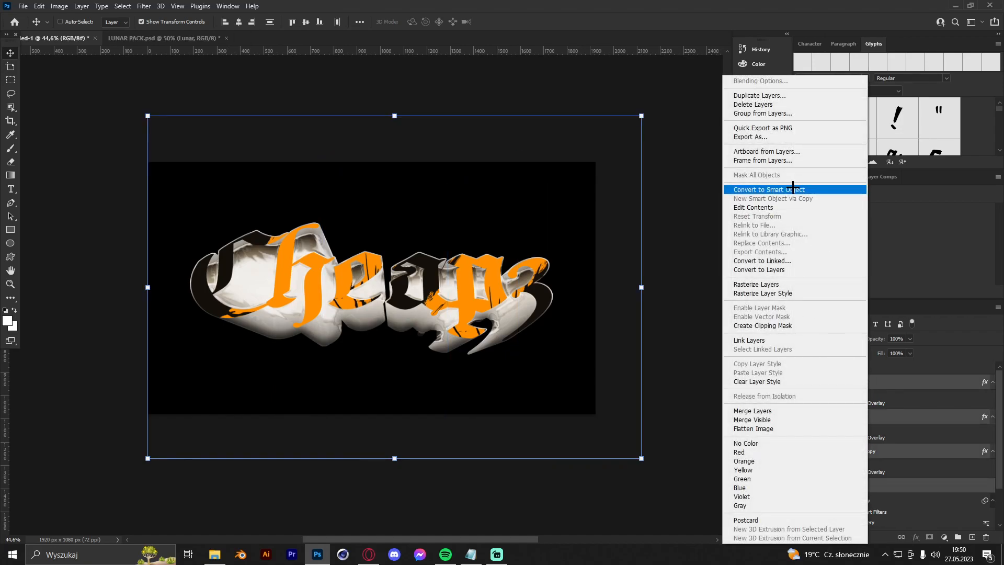
pyautogui.click(769, 190)
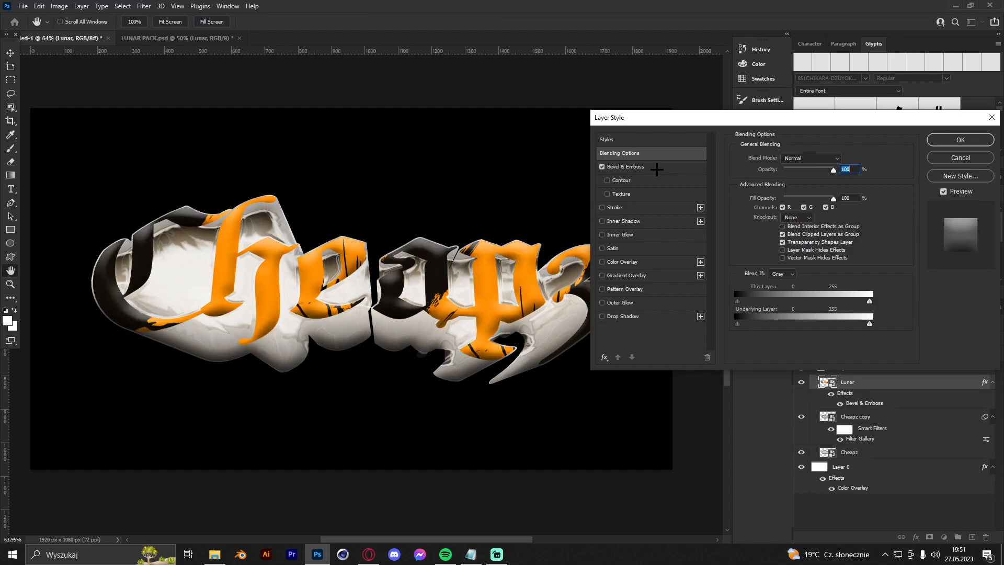
# Step: Set an Inner Bevel at 251% depth and an Overlay Satin at 74% opacity, distance 48, size 65
pyautogui.click(625, 166)
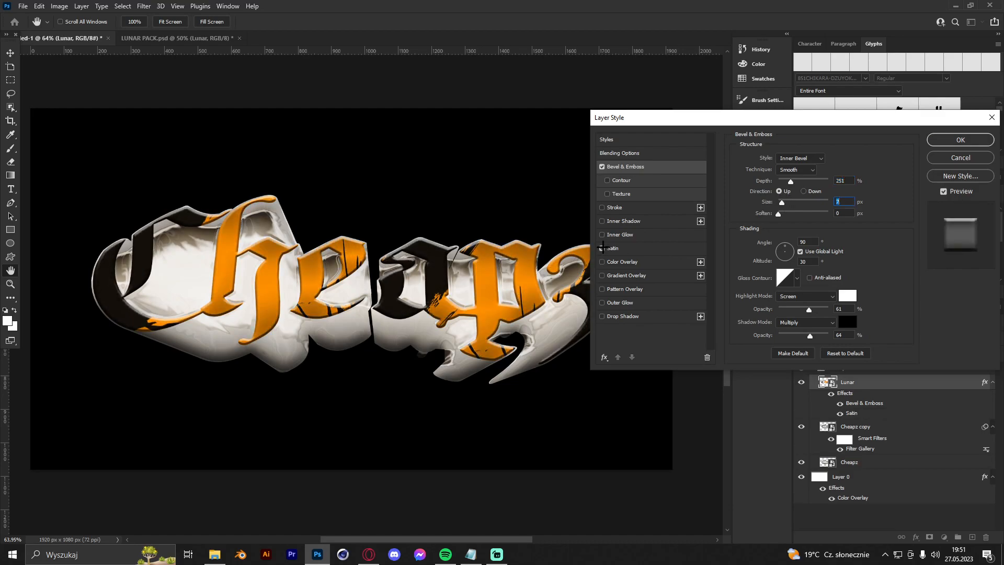
pyautogui.click(613, 248)
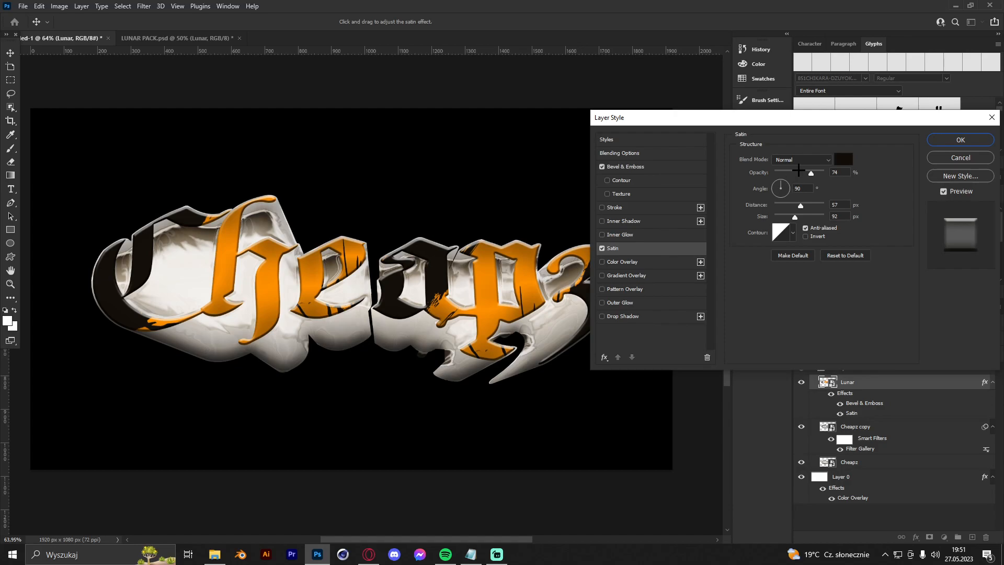
pyautogui.click(800, 159)
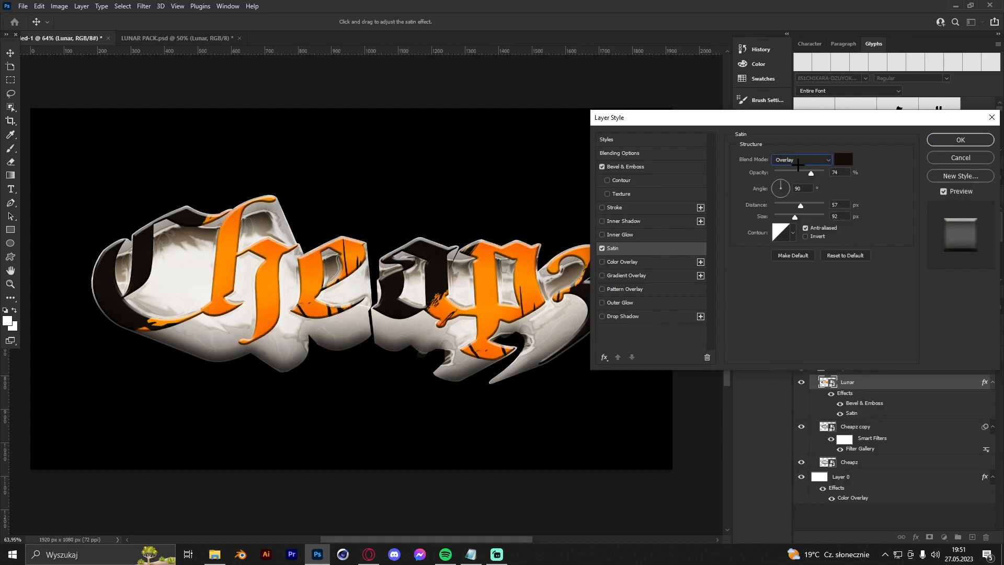
pyautogui.moveTo(819, 216); pyautogui.dragTo(788, 216)
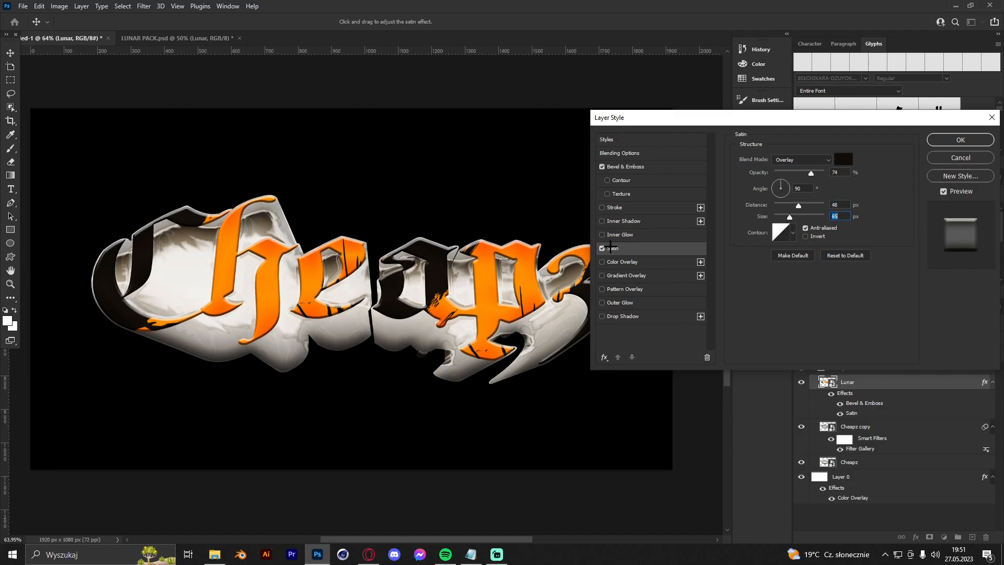
# Step: Give the Lunar lettering a light grey (c4c4c4) outside stroke and enable an Inner Shadow
pyautogui.click(601, 207)
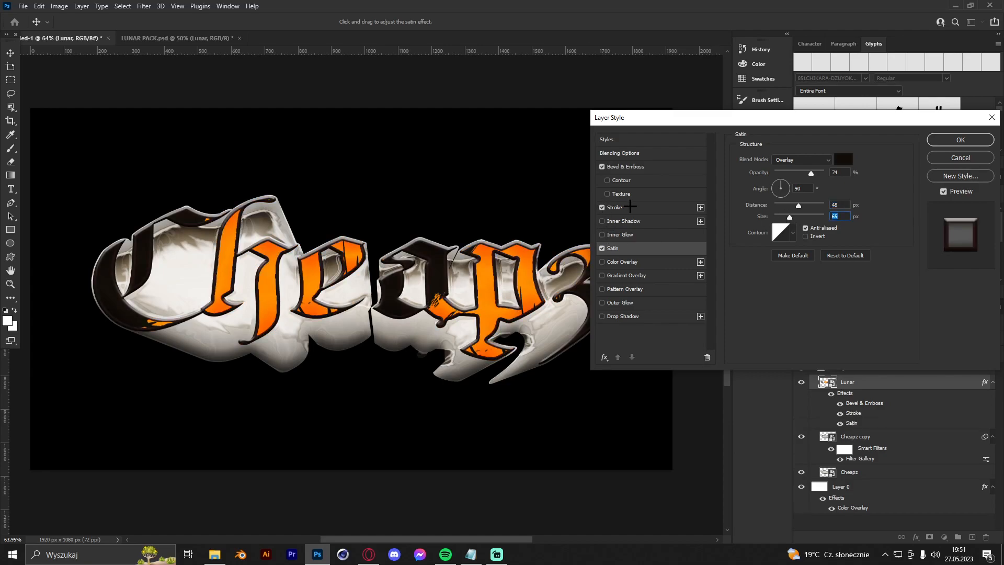
pyautogui.click(614, 207)
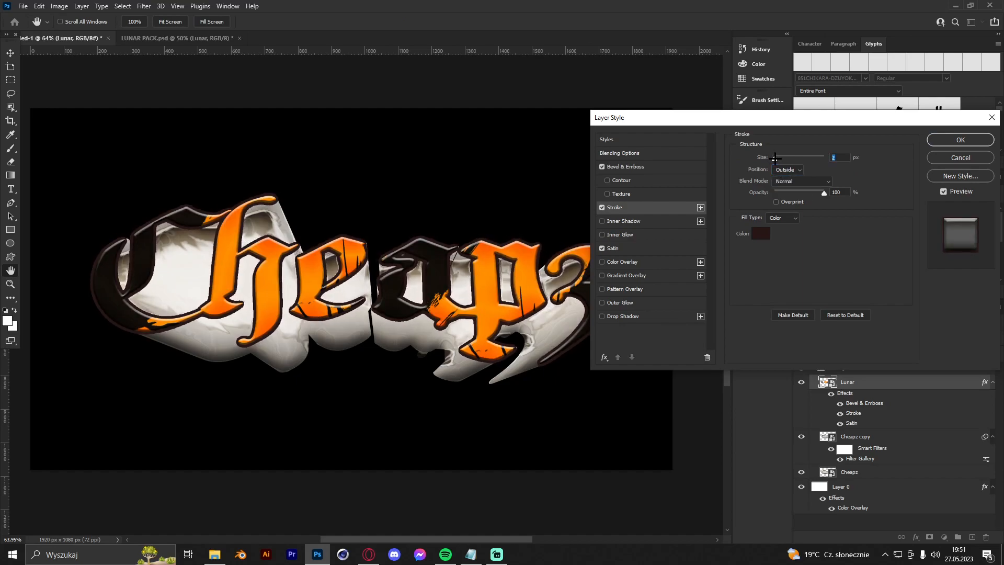
pyautogui.click(760, 233)
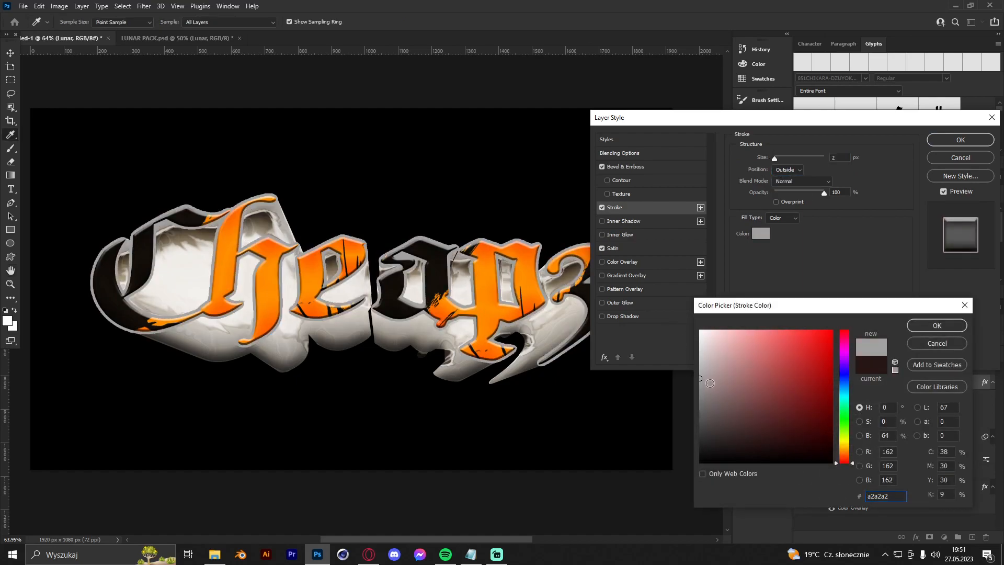
pyautogui.click(723, 361)
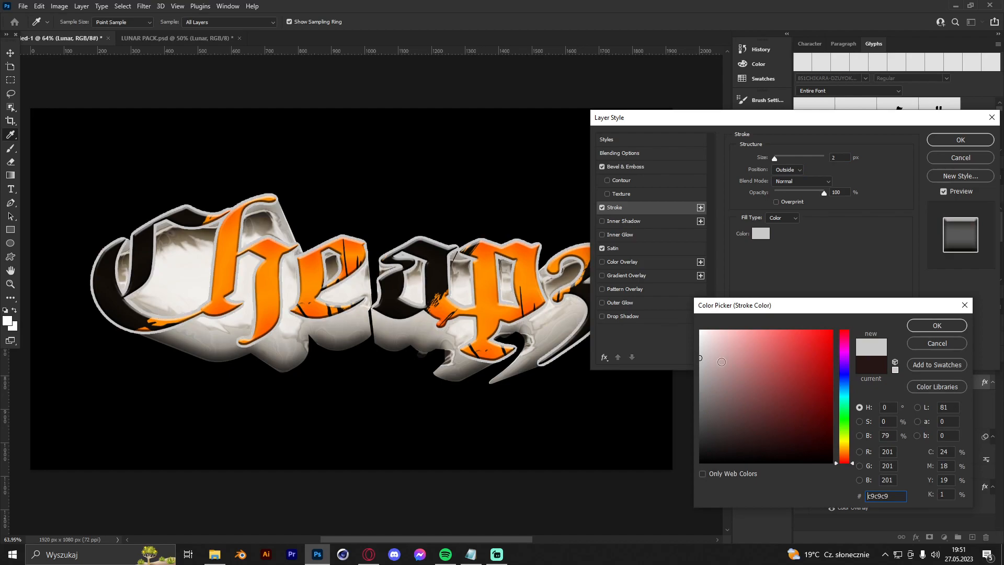
pyautogui.click(694, 360)
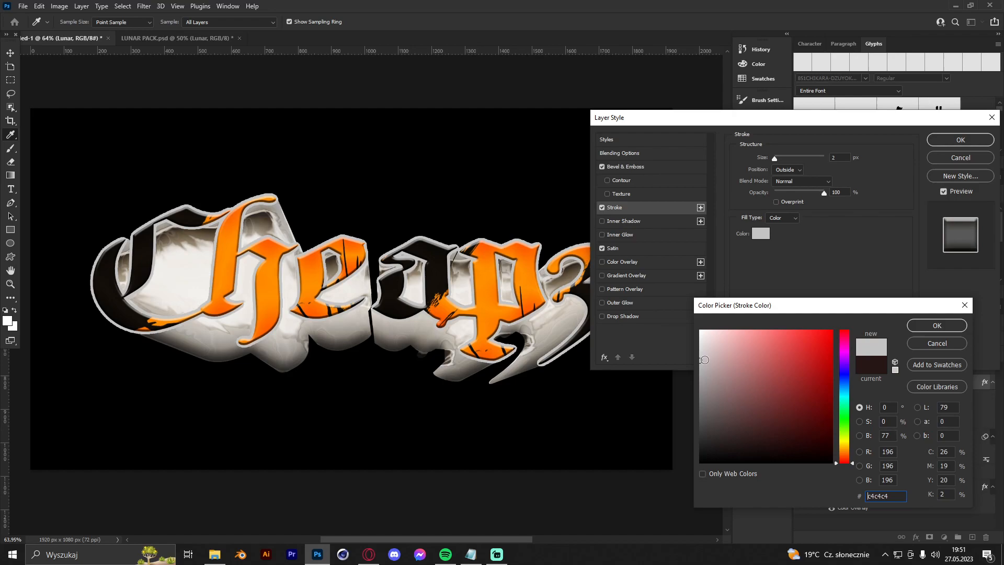
pyautogui.click(935, 325)
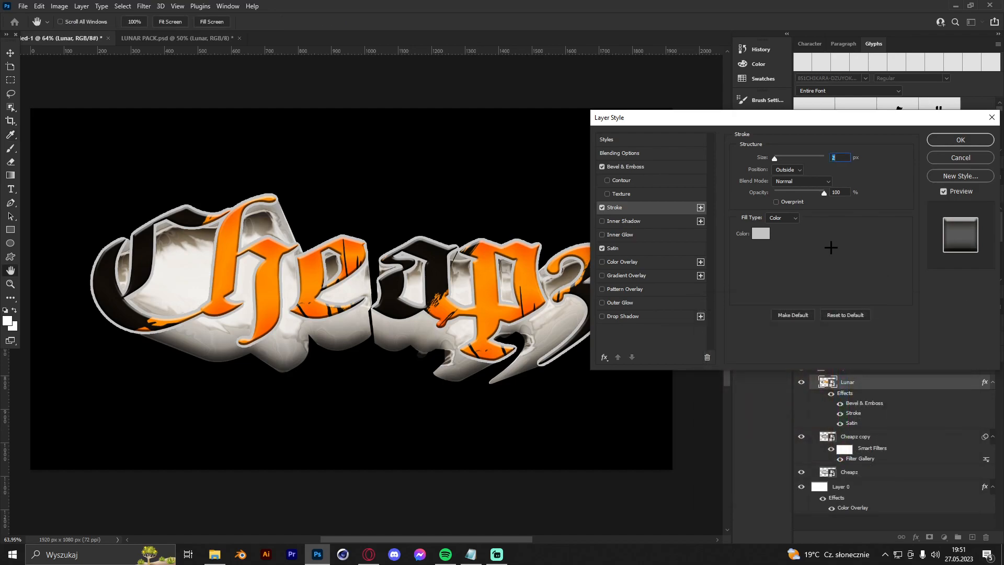
pyautogui.click(602, 221)
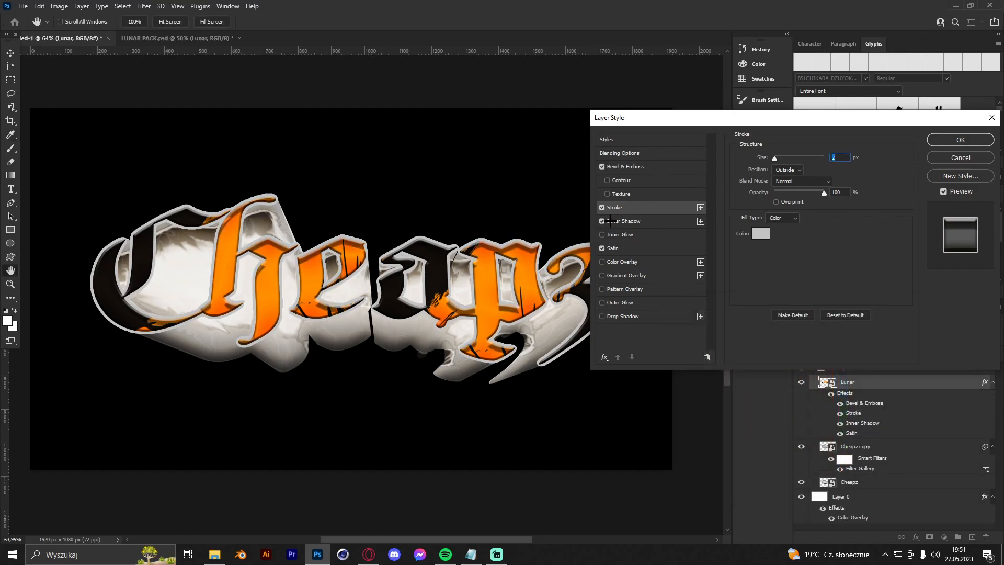
# Step: Adjust the Inner Shadow distance and confirm the Layer Style settings
pyautogui.click(624, 221)
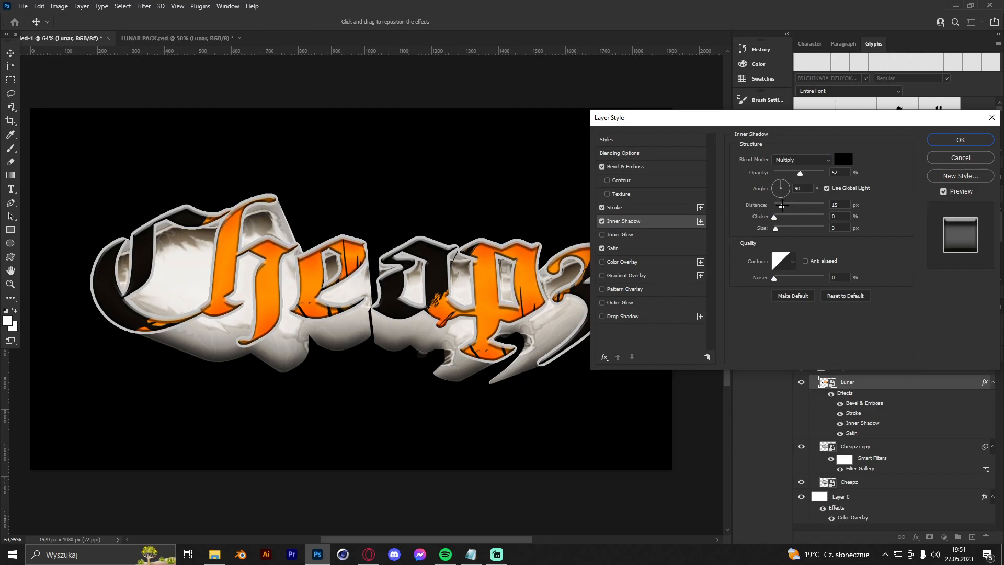
pyautogui.moveTo(781, 204); pyautogui.dragTo(782, 204)
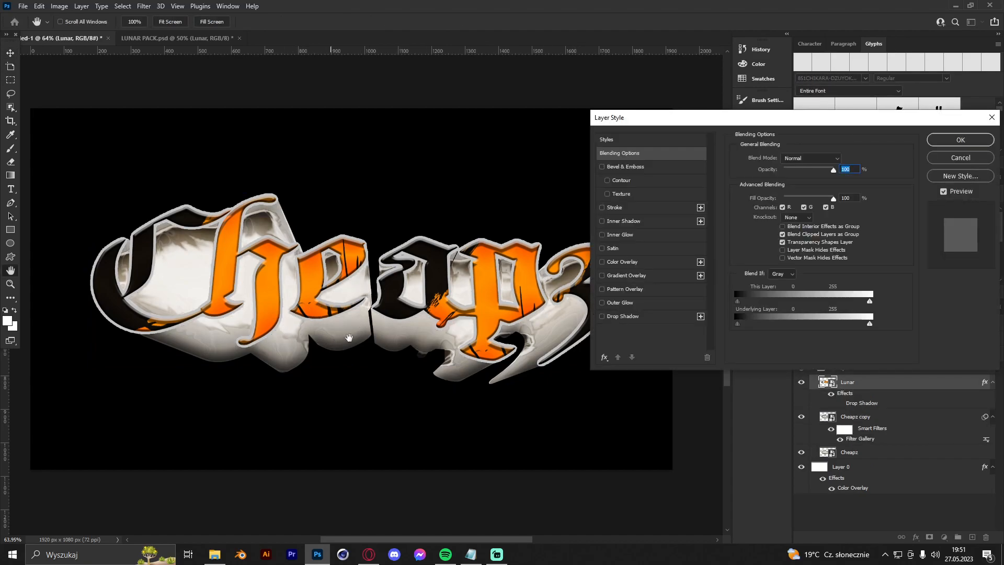
pyautogui.click(621, 315)
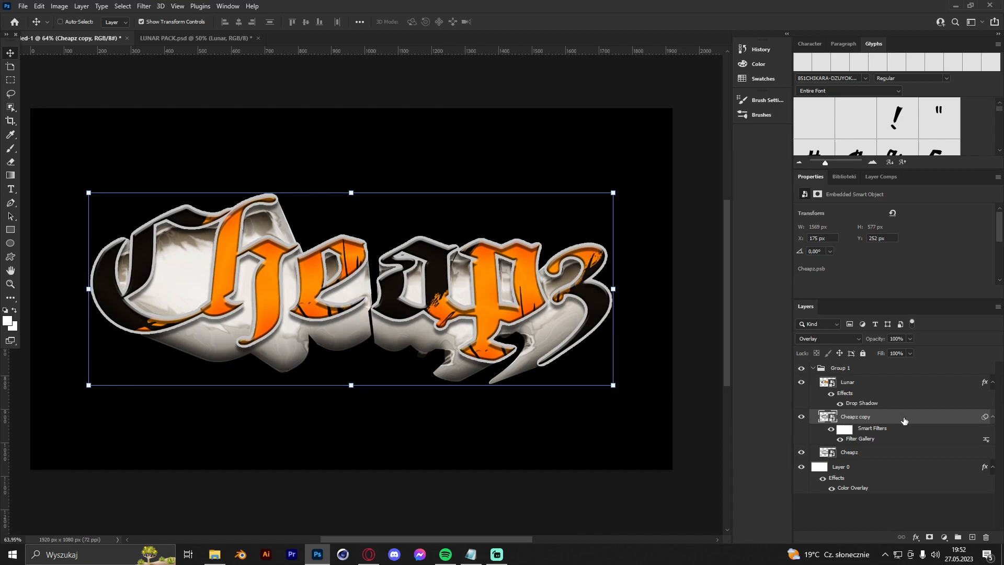
# Step: Add a 2 px grey (6b6b6b) outside stroke to the Cheapz copy layer
pyautogui.doubleClick(854, 416)
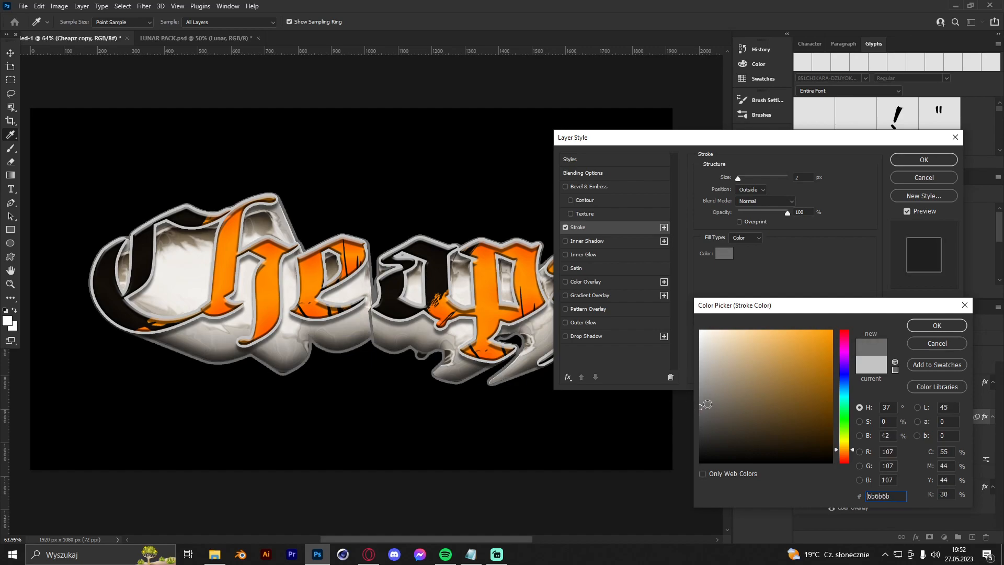
pyautogui.click(935, 324)
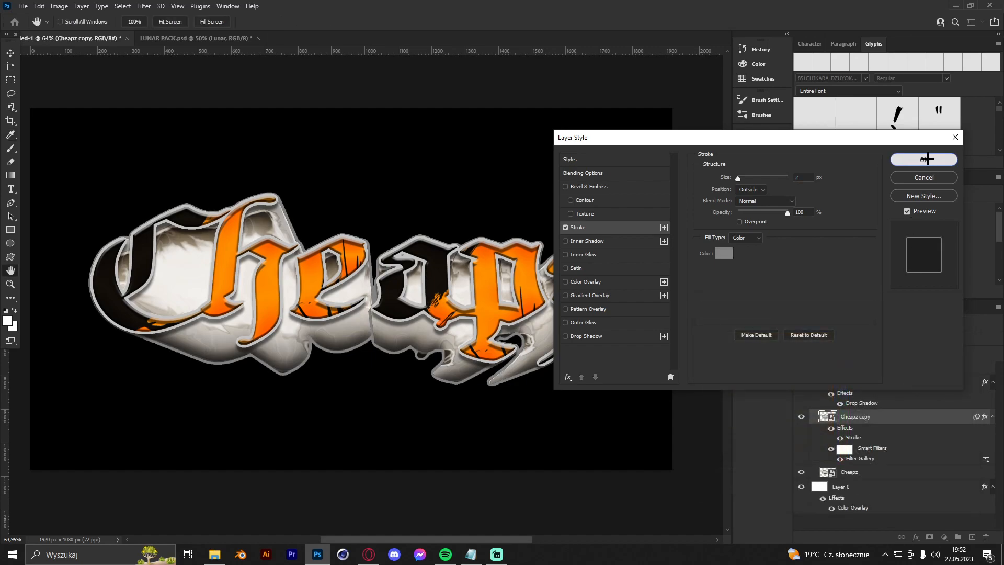
pyautogui.click(923, 158)
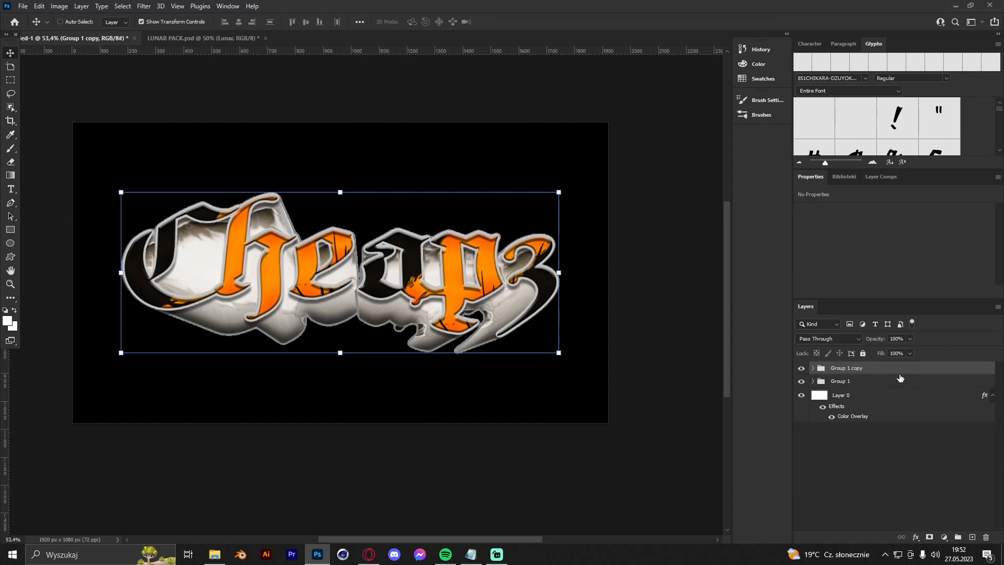
# Step: Make Group 1 copy a Gaussian-blurred smart object in Lighter Color mode at 30% opacity
pyautogui.click(846, 367)
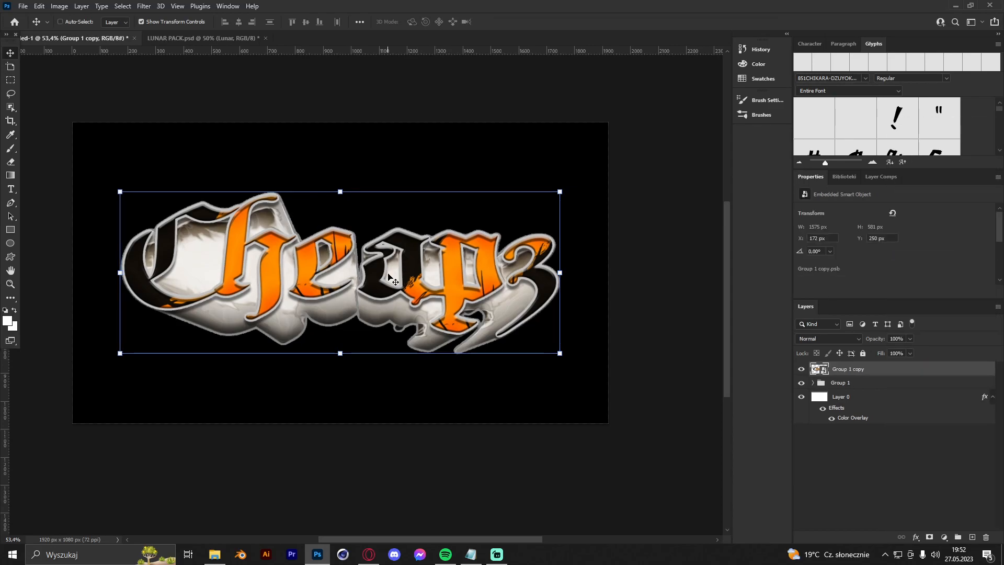
pyautogui.click(143, 7)
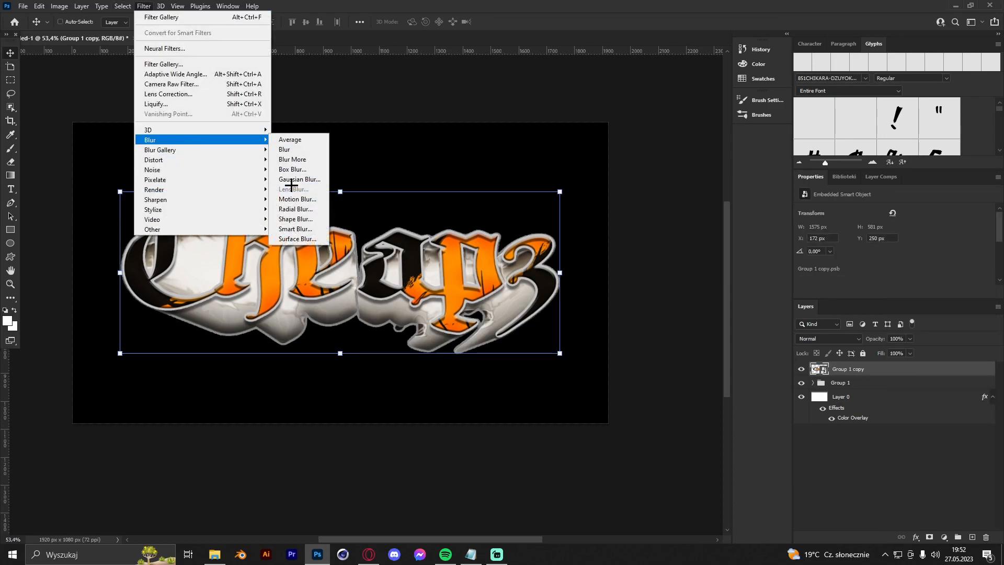
pyautogui.click(299, 179)
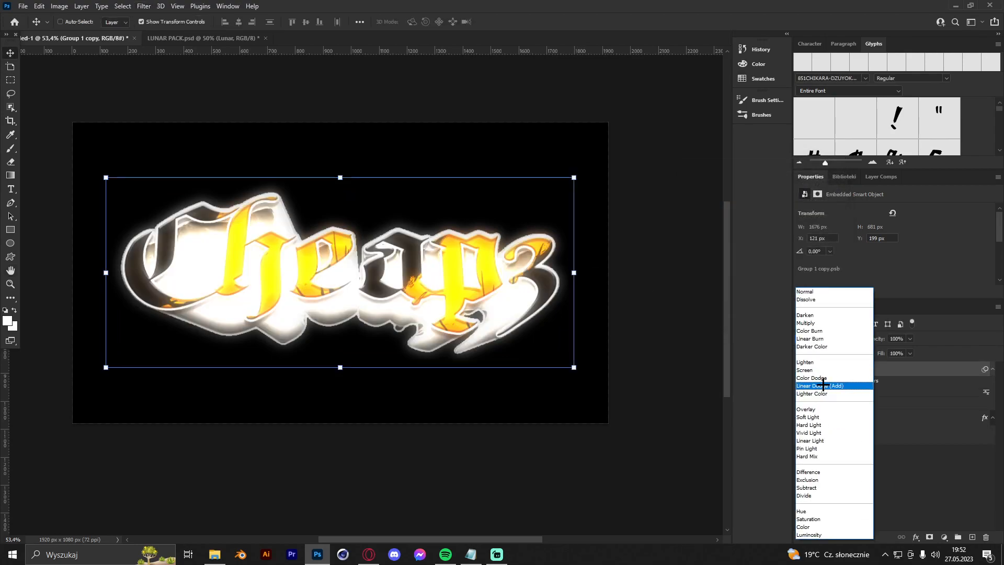
pyautogui.click(812, 393)
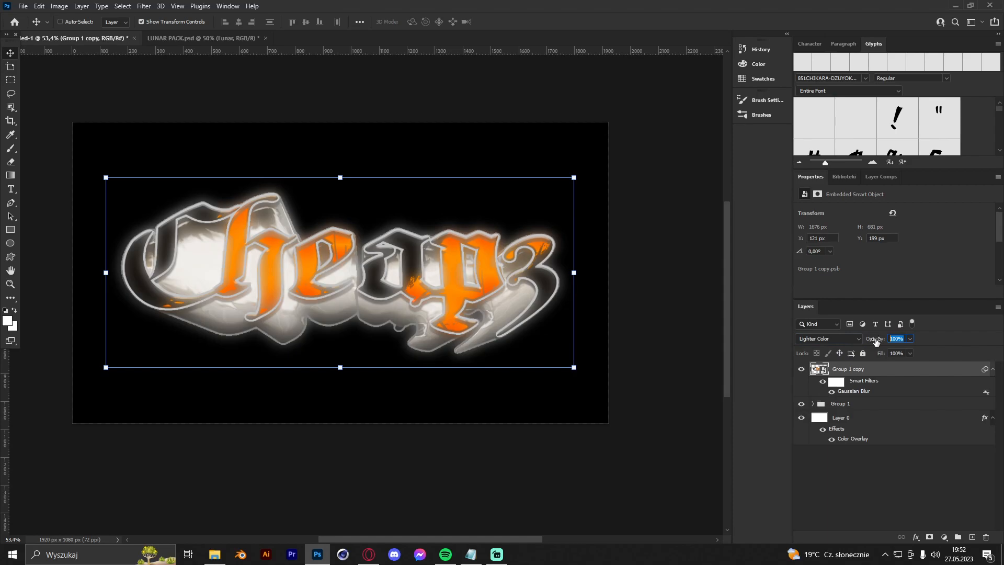
pyautogui.write('30')
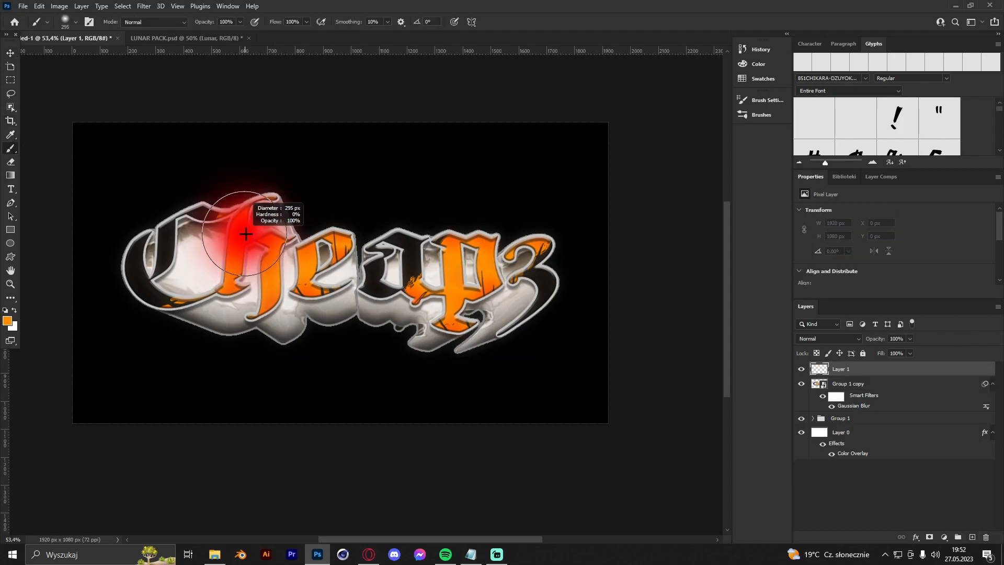
# Step: Paint orange light over the upper letters and blend the layer with Linear Dodge (Add)
pyautogui.moveTo(244, 233); pyautogui.dragTo(349, 244)
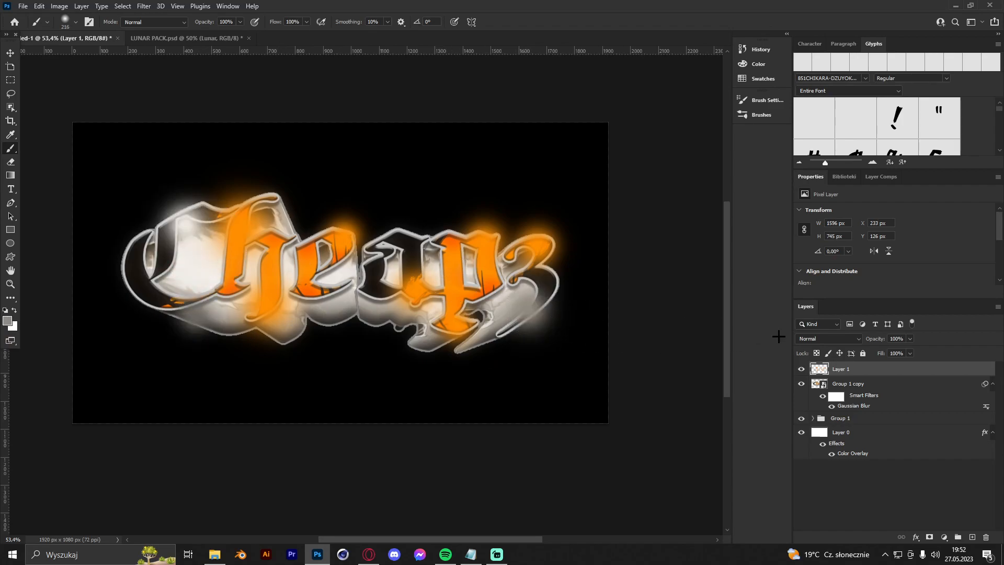
pyautogui.click(828, 338)
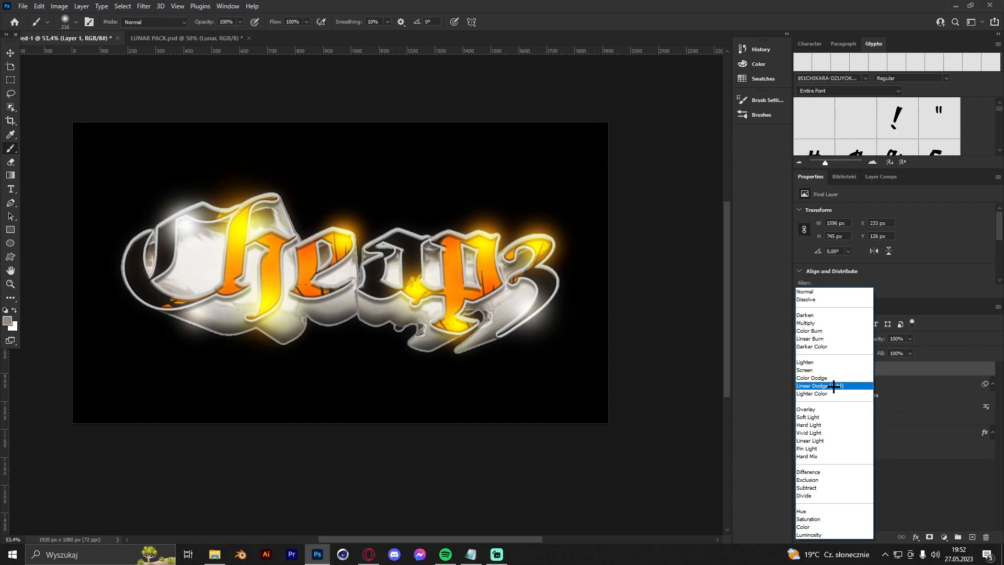
pyautogui.click(811, 385)
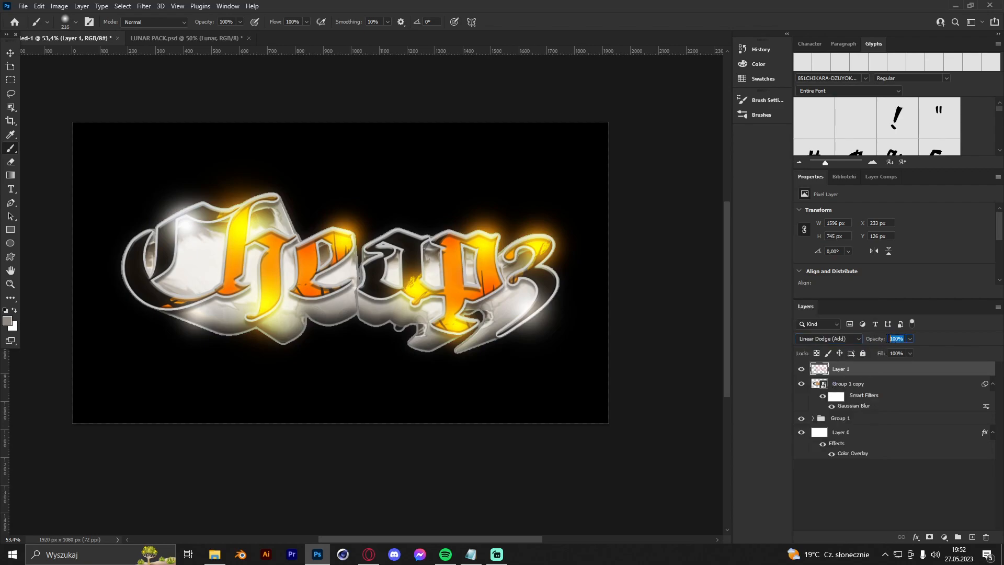
pyautogui.click(896, 338)
pyautogui.write('30')
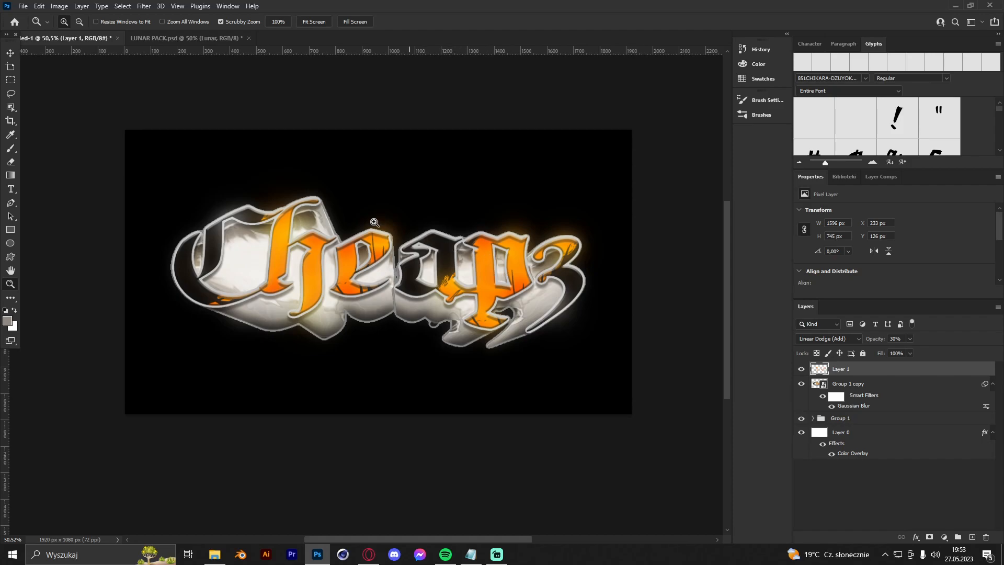
# Step: Gather the glow, lights and lettering layers into Group 2 above the background
pyautogui.click(11, 67)
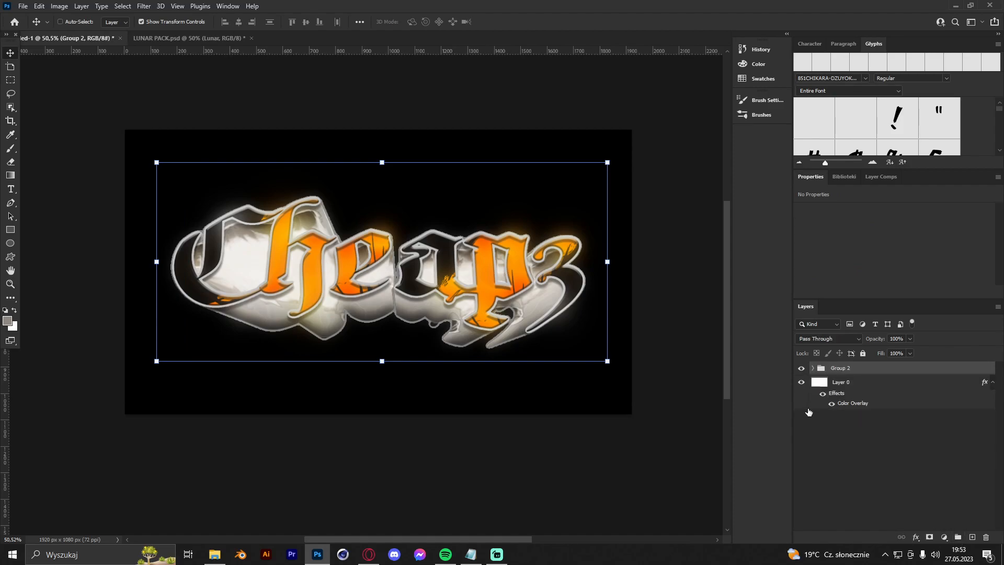
pyautogui.moveTo(808, 378)
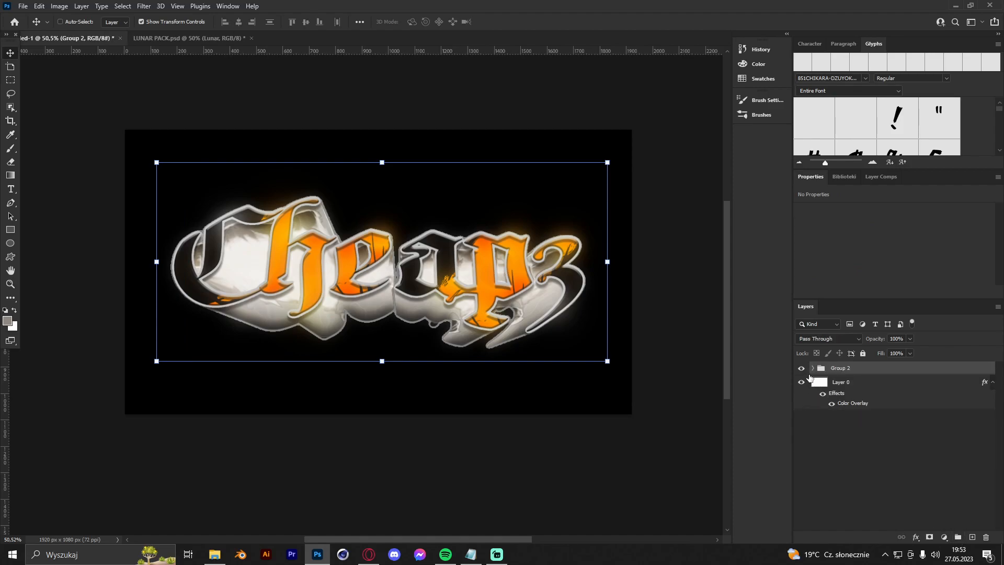